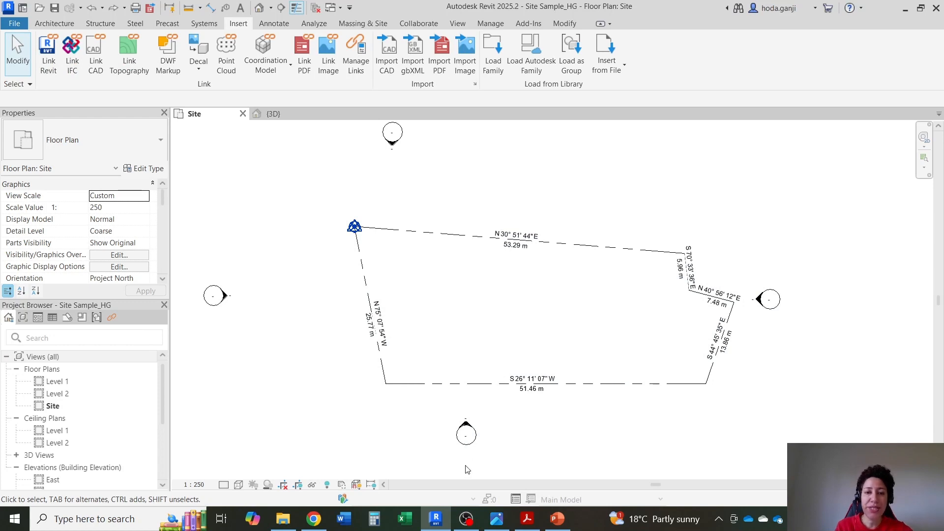
pyautogui.moveTo(472, 405)
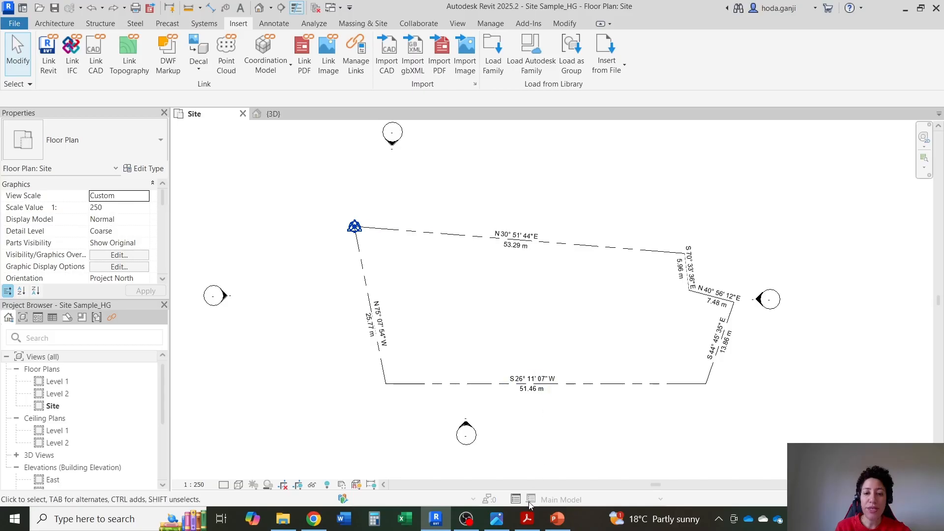
# Switch to the Site sample 2 PDF to check its 100-4000 contour elevations.
pyautogui.click(526, 518)
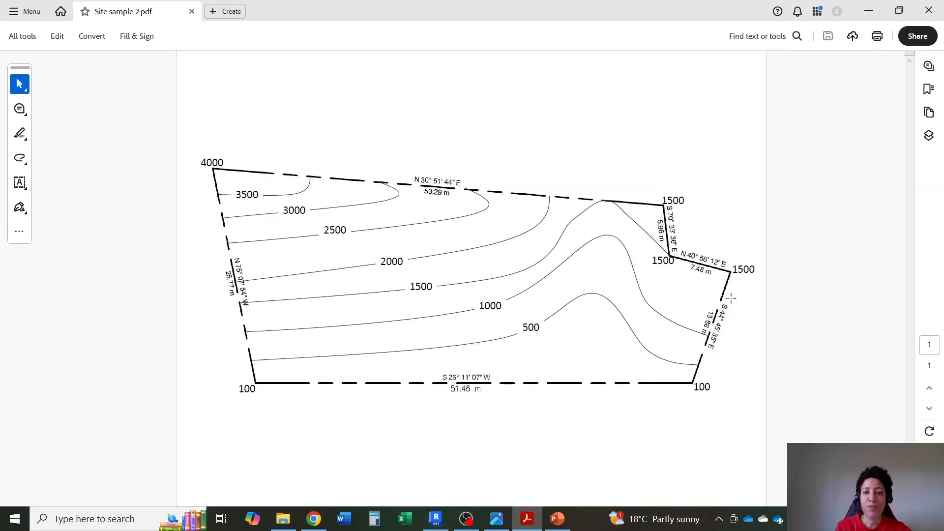
pyautogui.moveTo(545, 294)
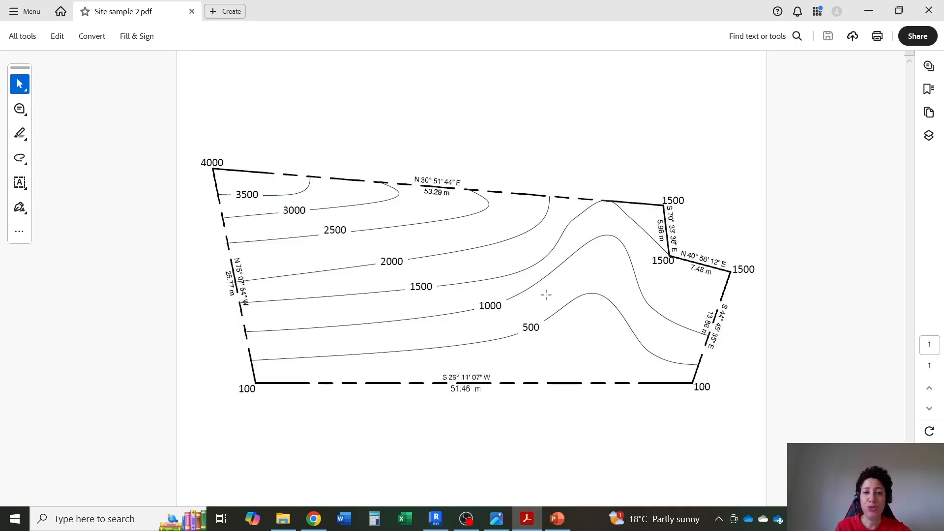
pyautogui.moveTo(389, 306)
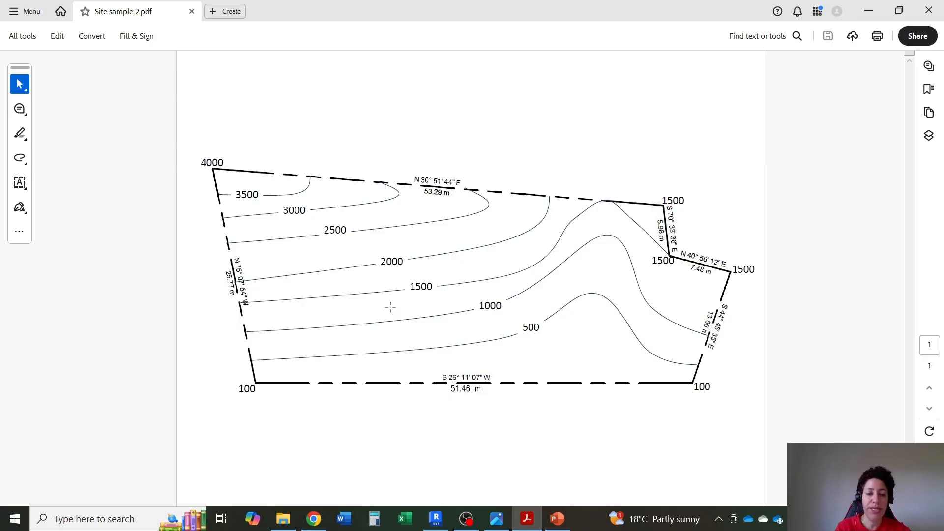
# Import Site sample 2.pdf into the site plan as a background image over the property lines.
pyautogui.click(435, 518)
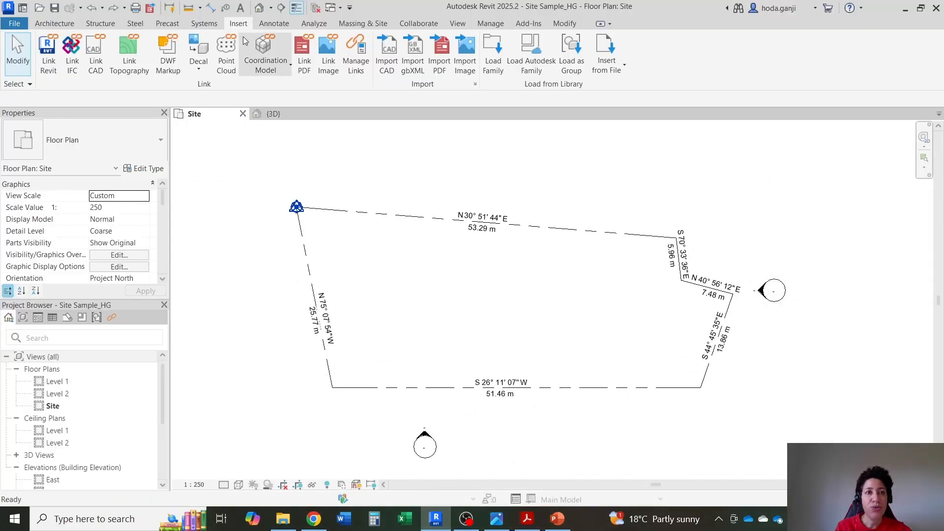
pyautogui.moveTo(439, 54)
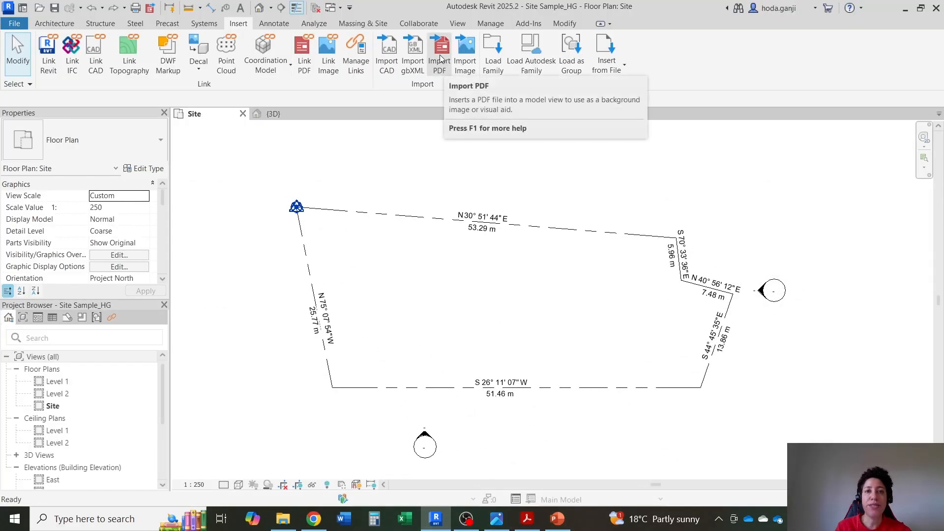
pyautogui.click(438, 51)
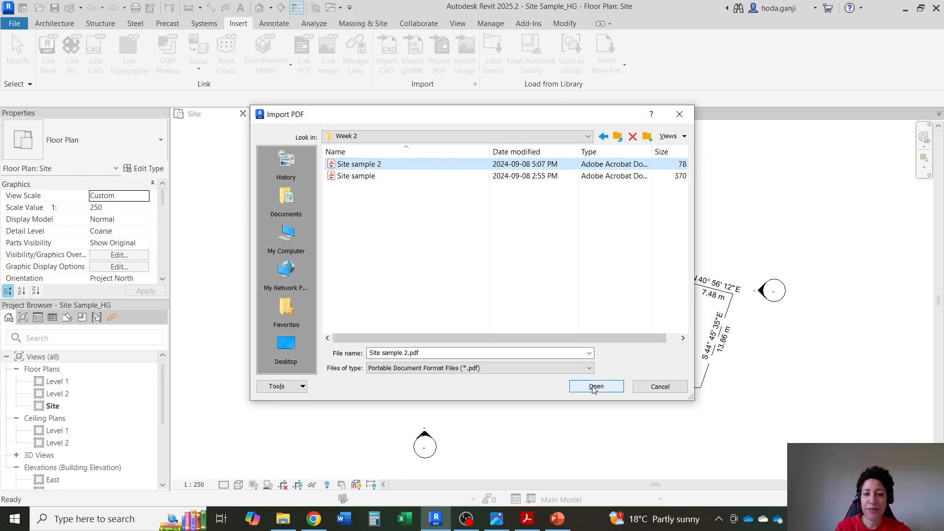
pyautogui.click(594, 385)
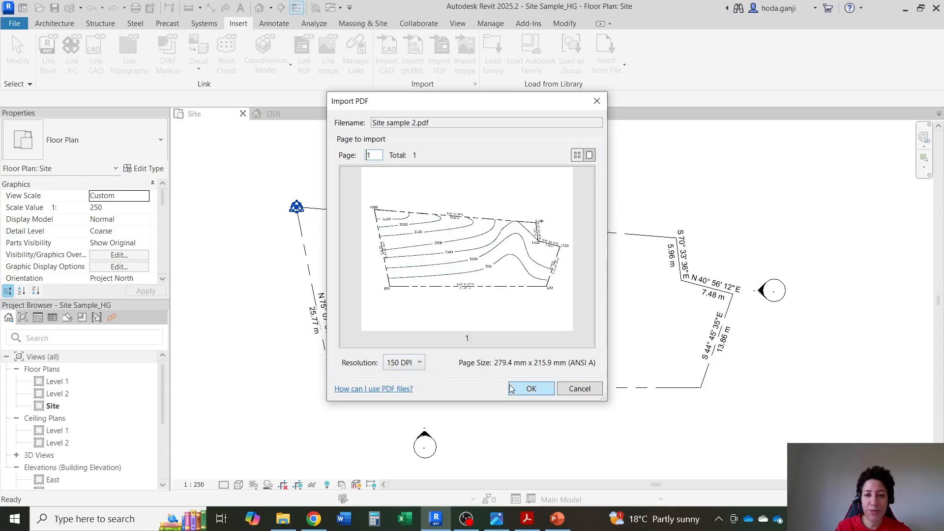
pyautogui.click(530, 388)
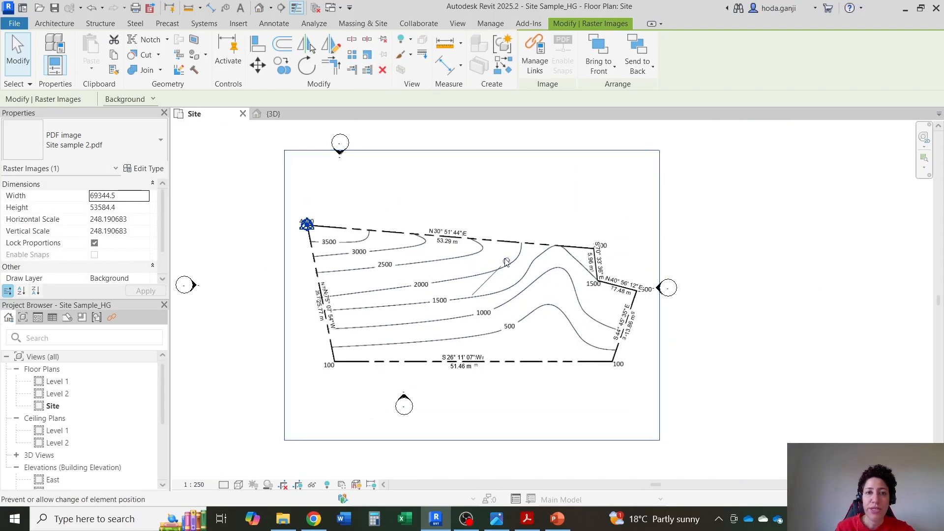
pyautogui.moveTo(507, 263)
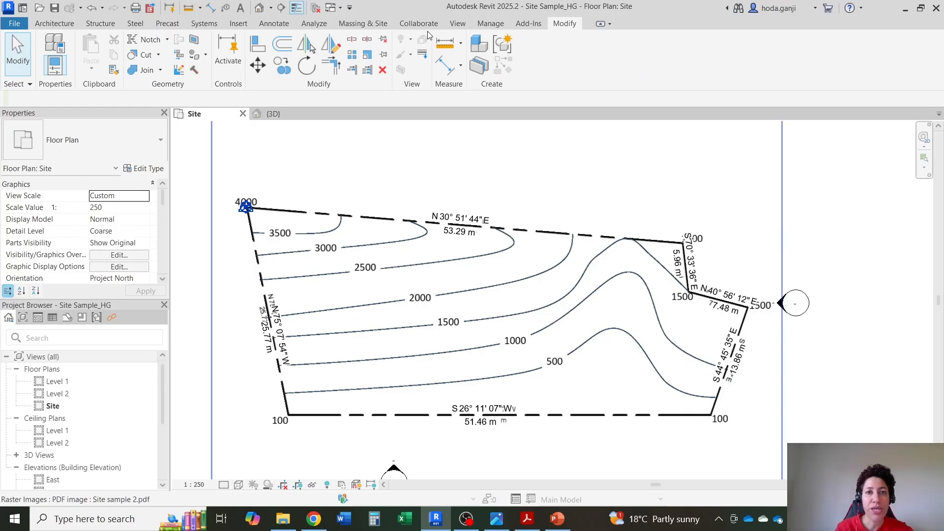
# Create a Grassland - 1200mm toposolid from a sketched site boundary and check it in 3D.
pyautogui.click(363, 23)
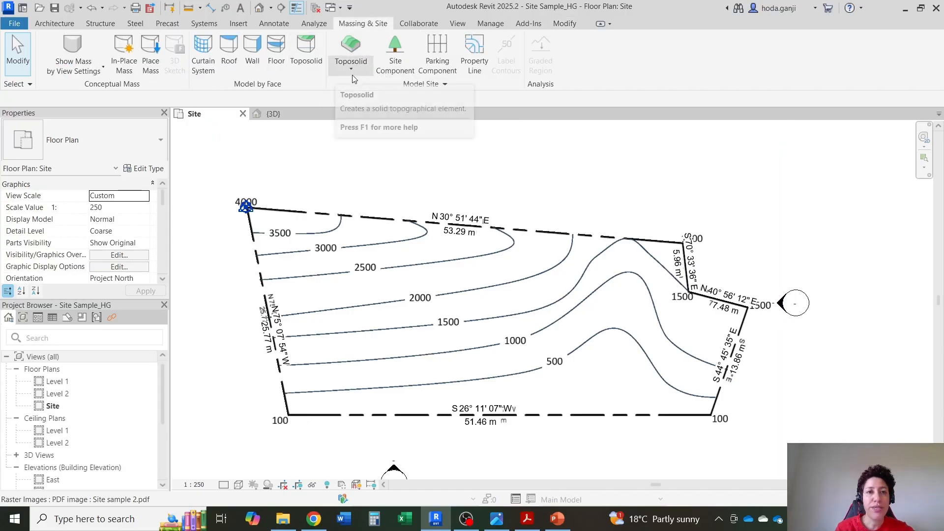
pyautogui.click(351, 68)
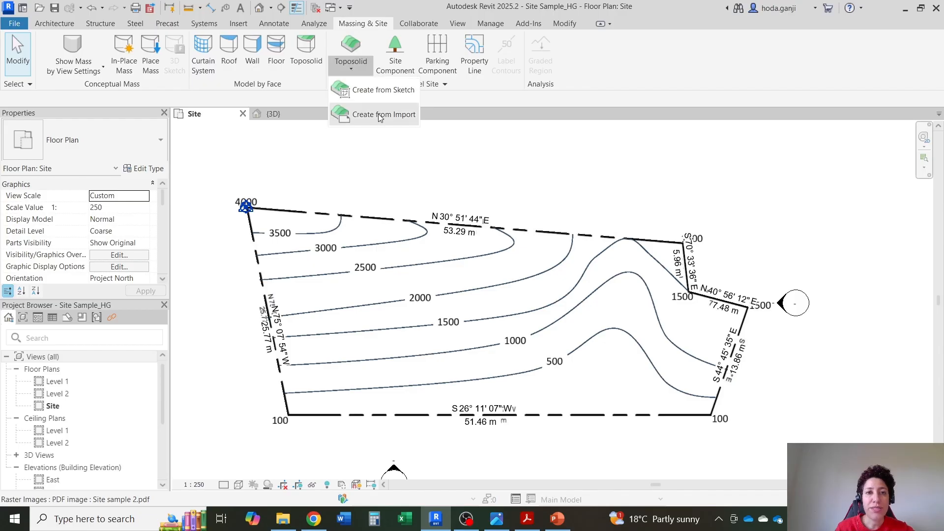
pyautogui.moveTo(384, 90)
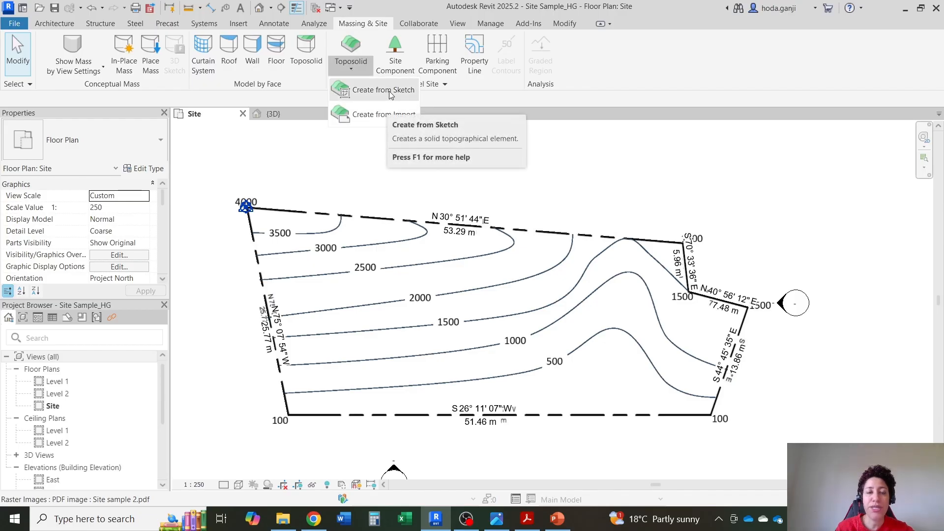
pyautogui.click(376, 89)
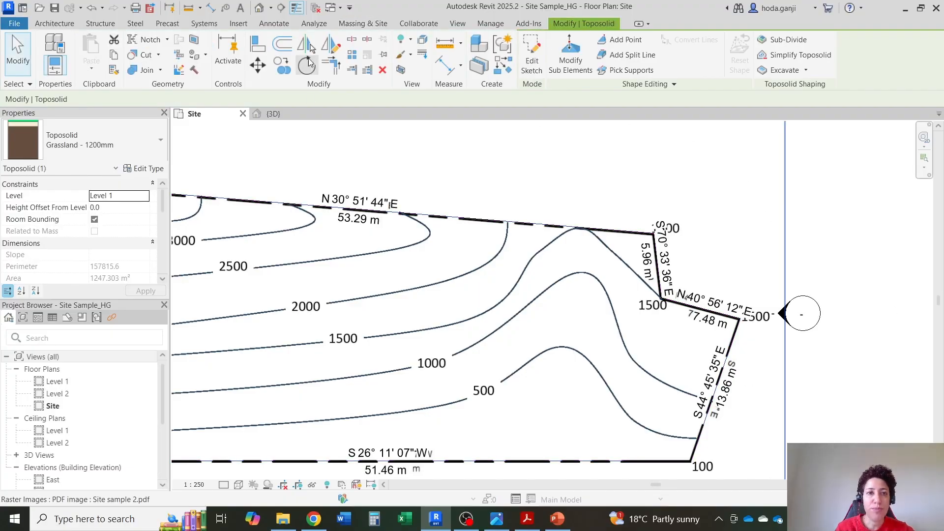
pyautogui.click(272, 114)
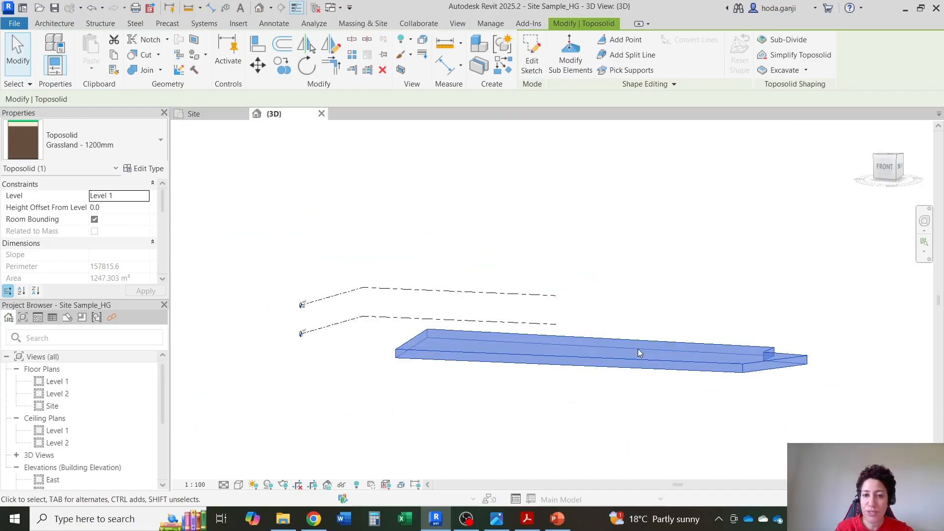
pyautogui.click(194, 114)
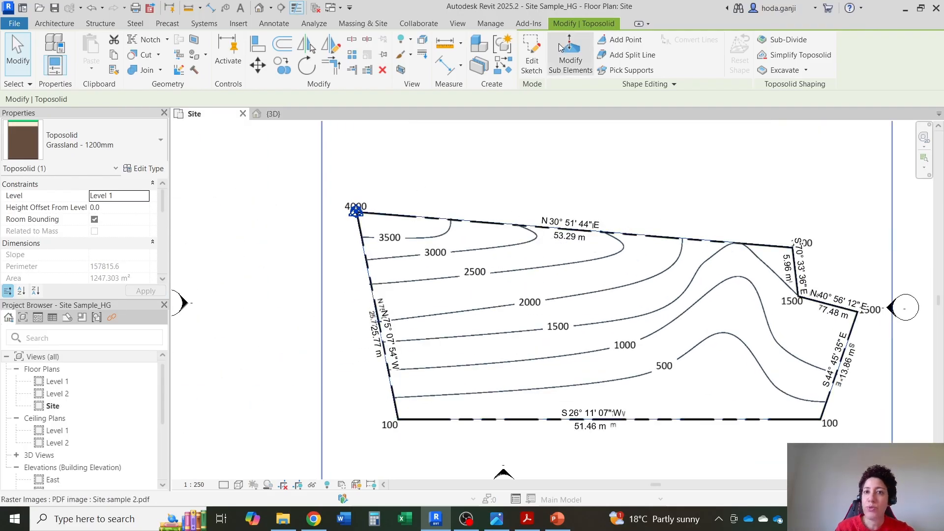
# Edit the toposolid's bottom and right edges and lower-right point to their contour elevations.
pyautogui.click(569, 53)
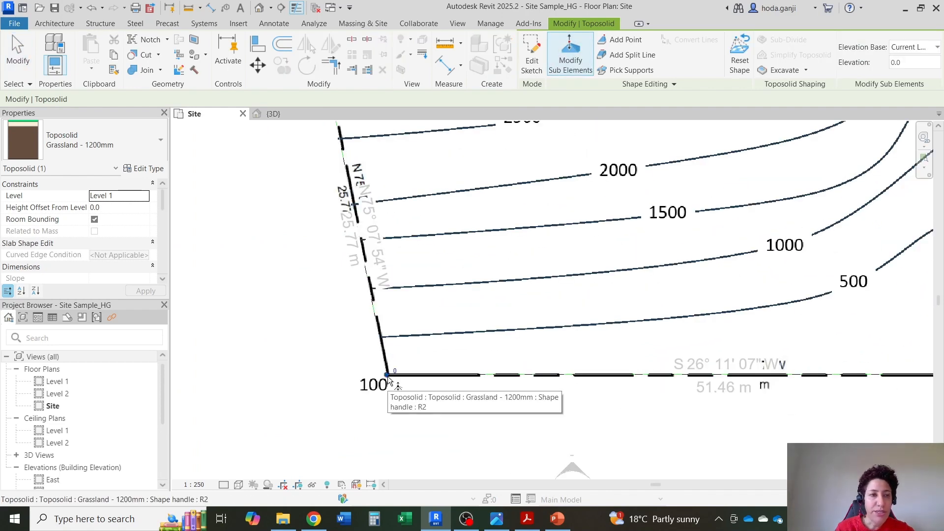
pyautogui.click(385, 374)
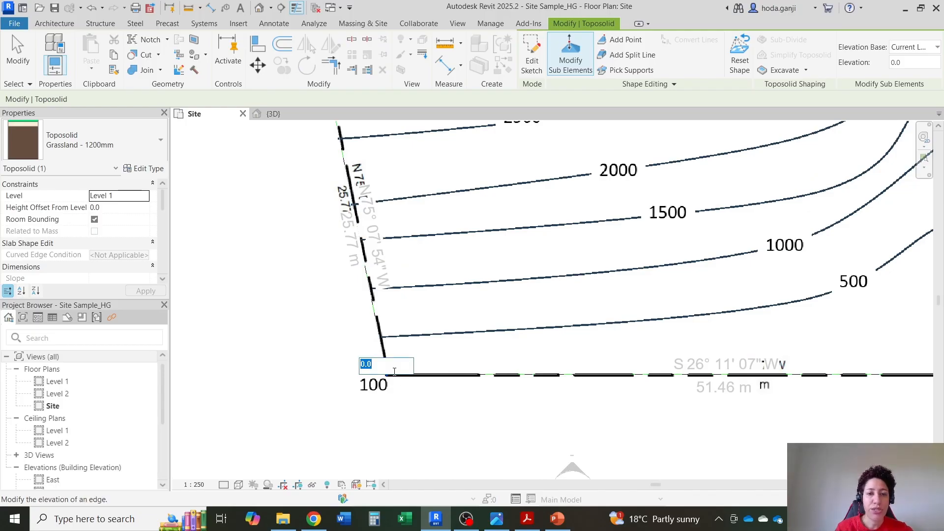
pyautogui.write('1')
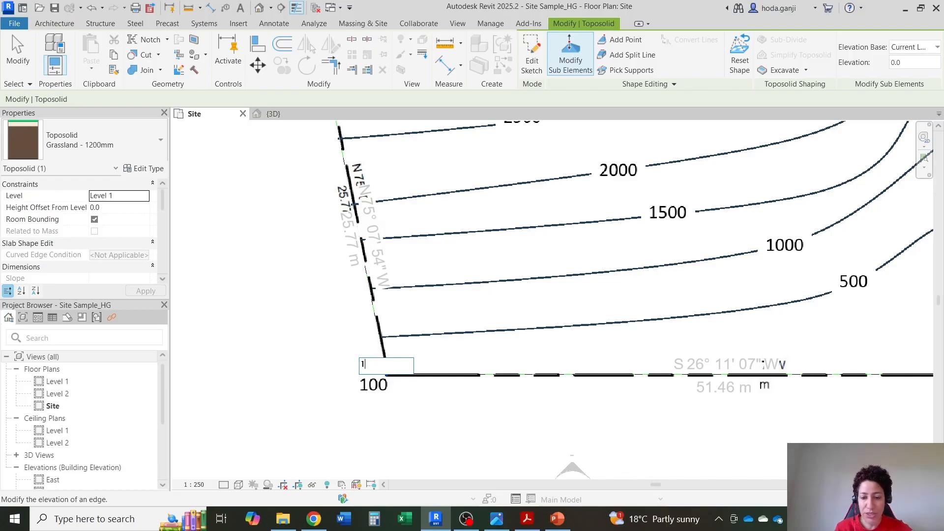
pyautogui.press('Return')
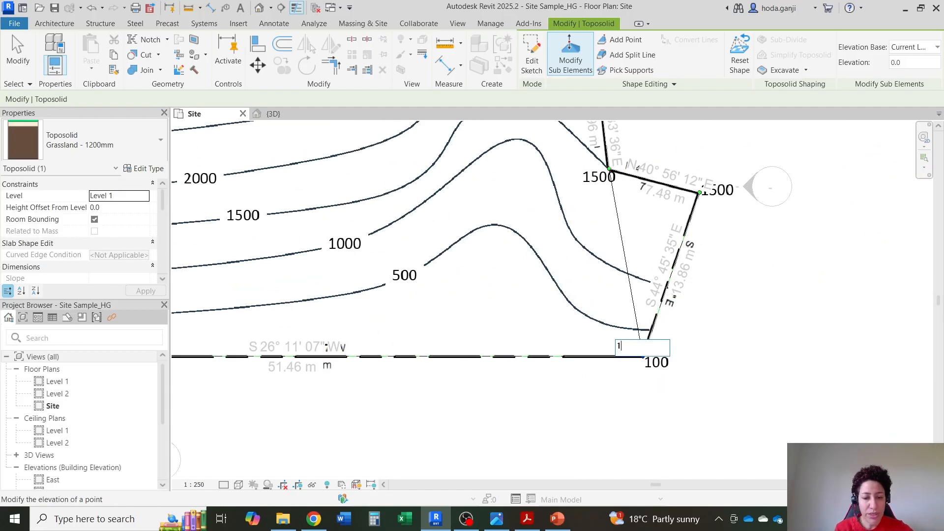
pyautogui.press('Return')
pyautogui.write('150')
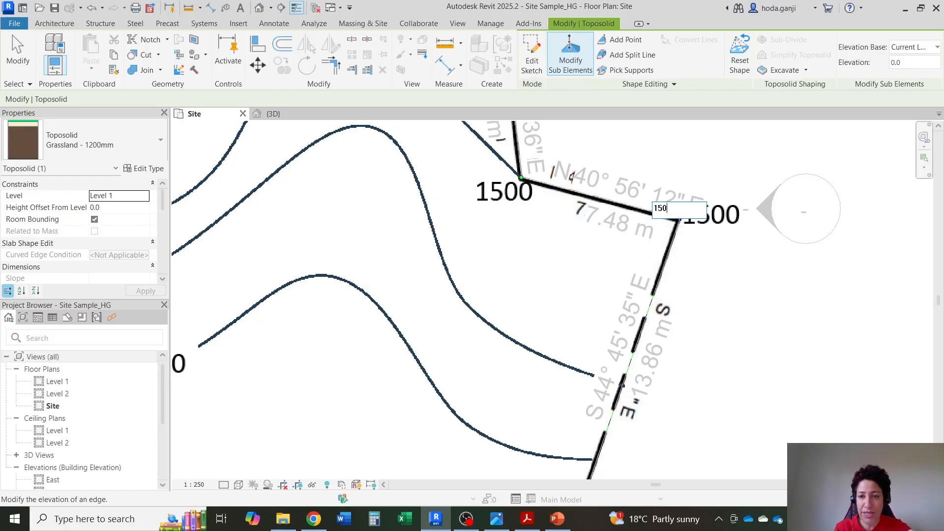
pyautogui.press('Return')
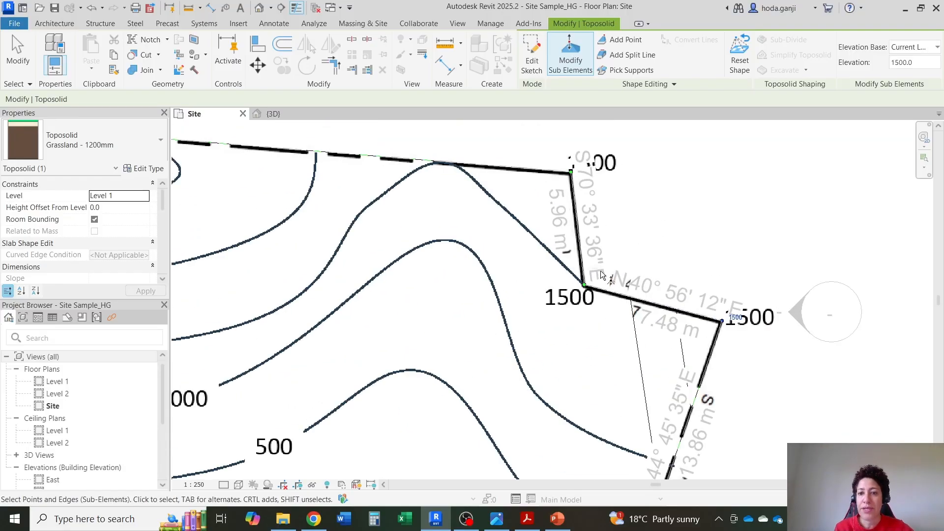
# Set the two 1500 corner points and give the upper-left corner point elevation 4000.
pyautogui.click(583, 283)
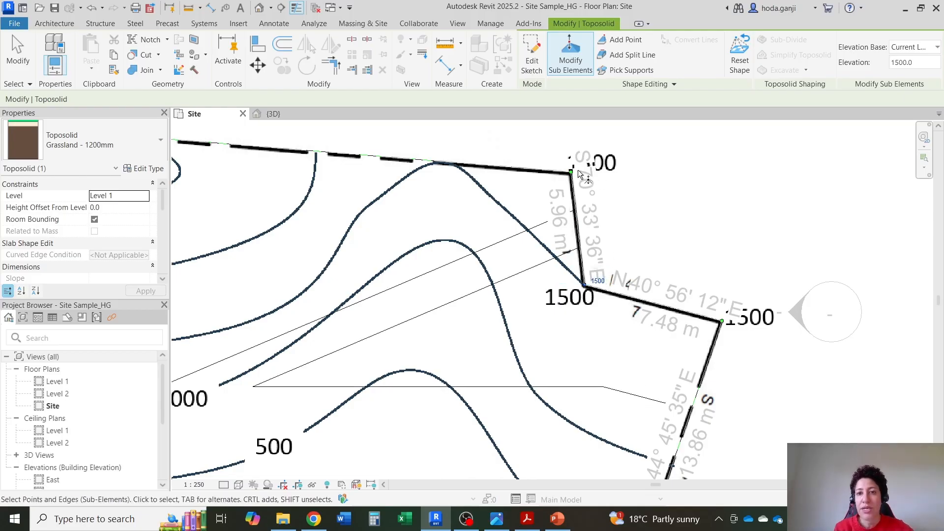
pyautogui.click(569, 173)
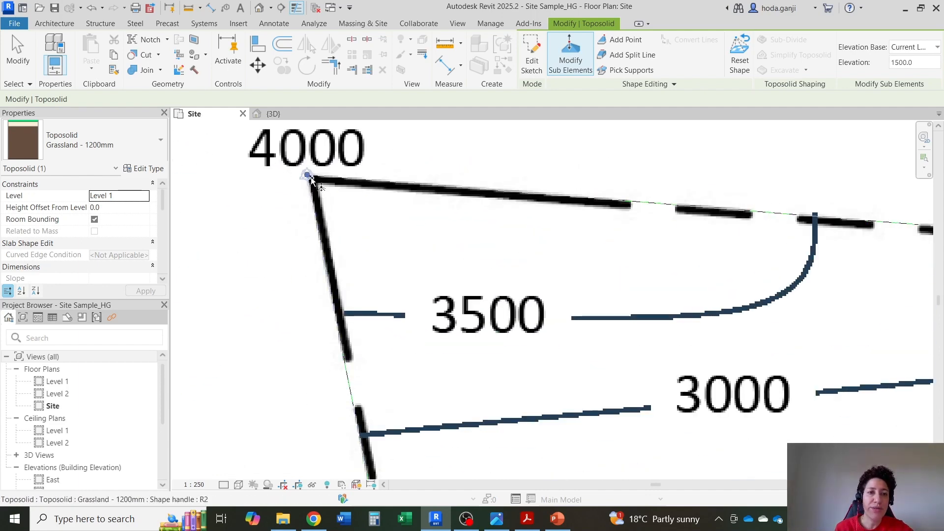
pyautogui.click(307, 174)
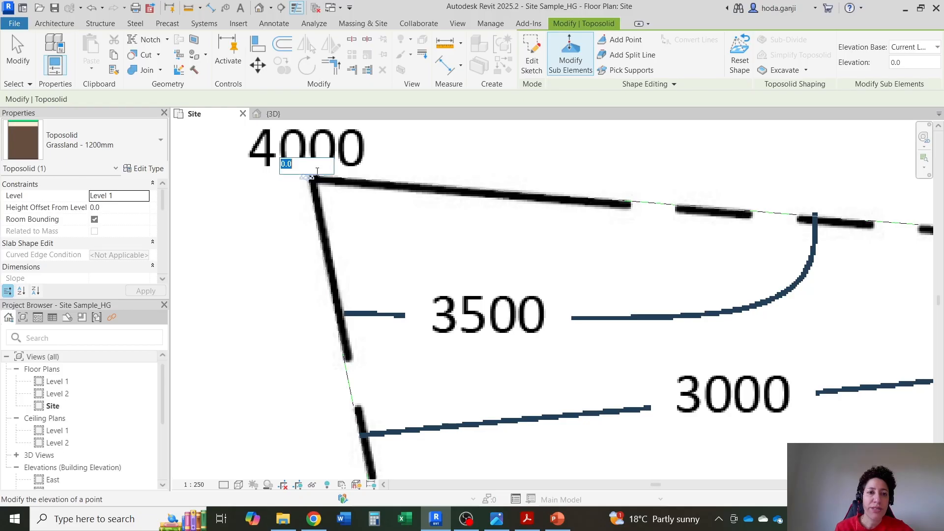
pyautogui.write('4000')
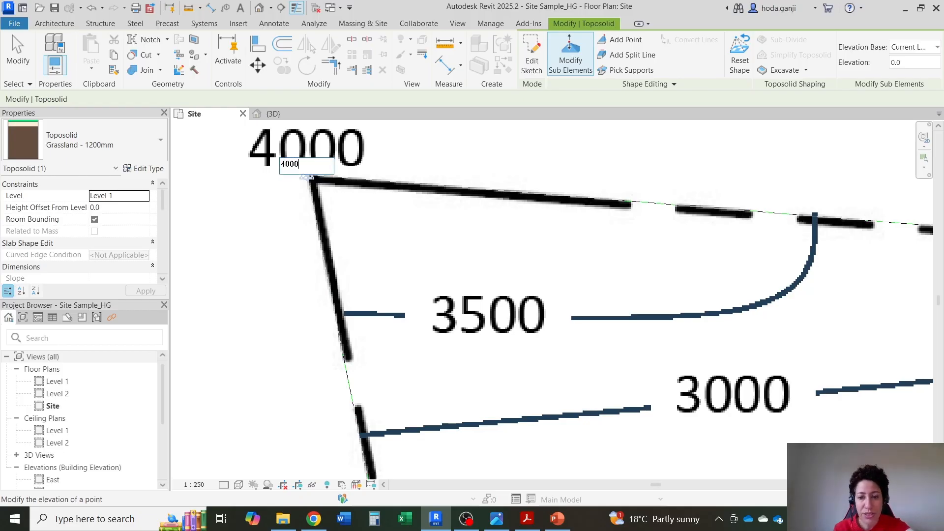
pyautogui.click(274, 114)
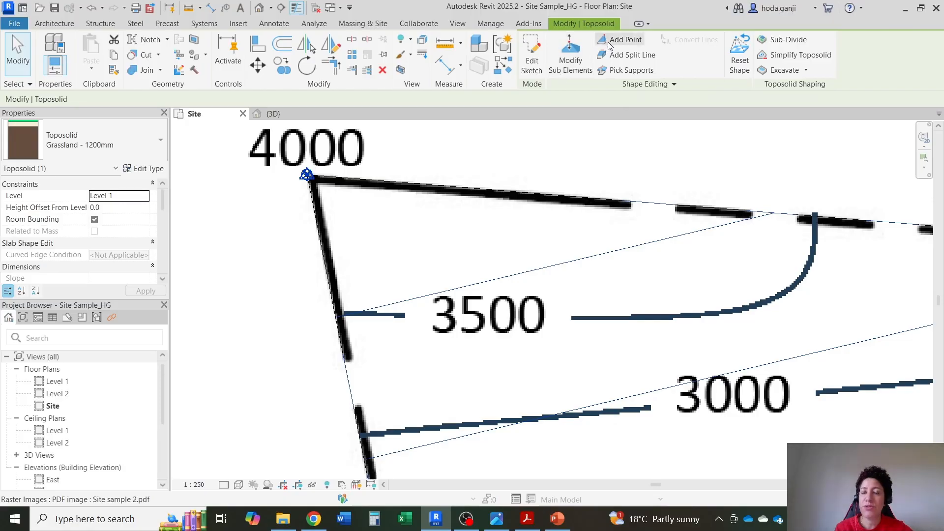
# Start Add Point to place elevation points along the 500, 1000 and 1500 contours.
pyautogui.click(626, 40)
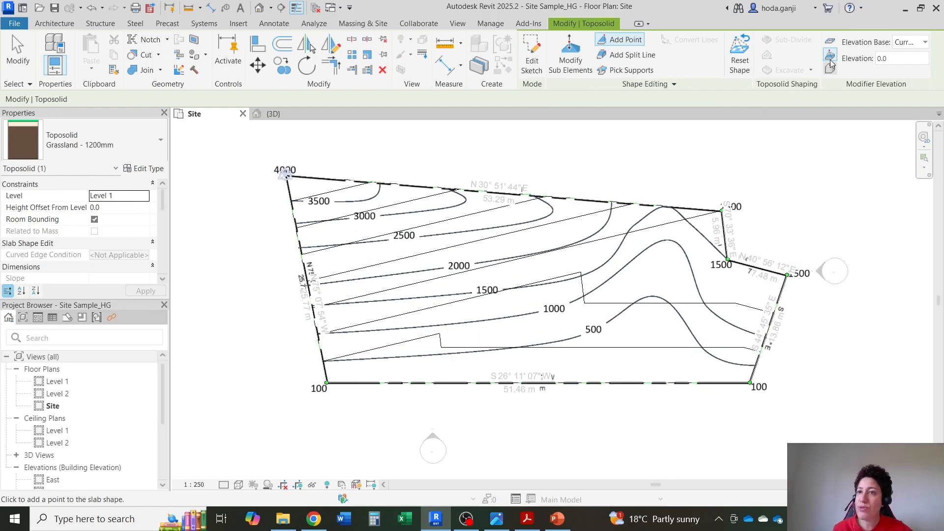
pyautogui.moveTo(875, 63)
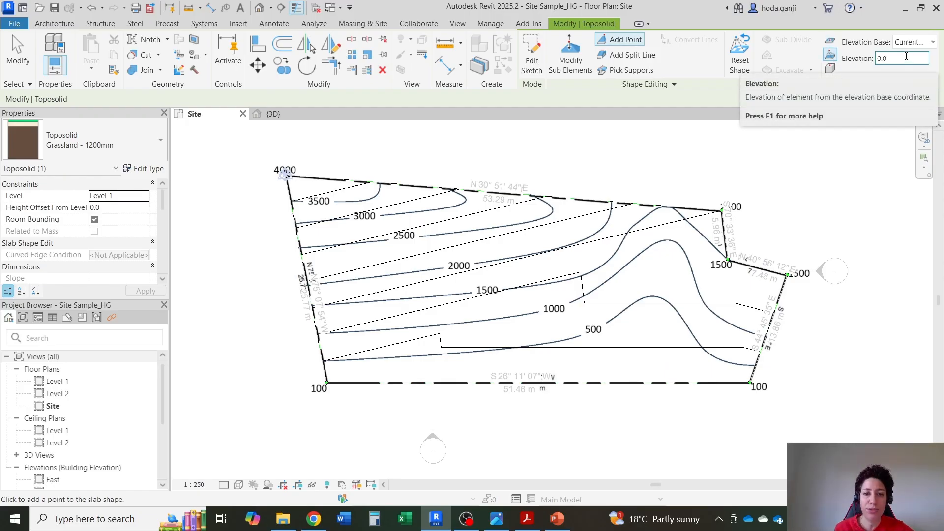
pyautogui.moveTo(601, 339)
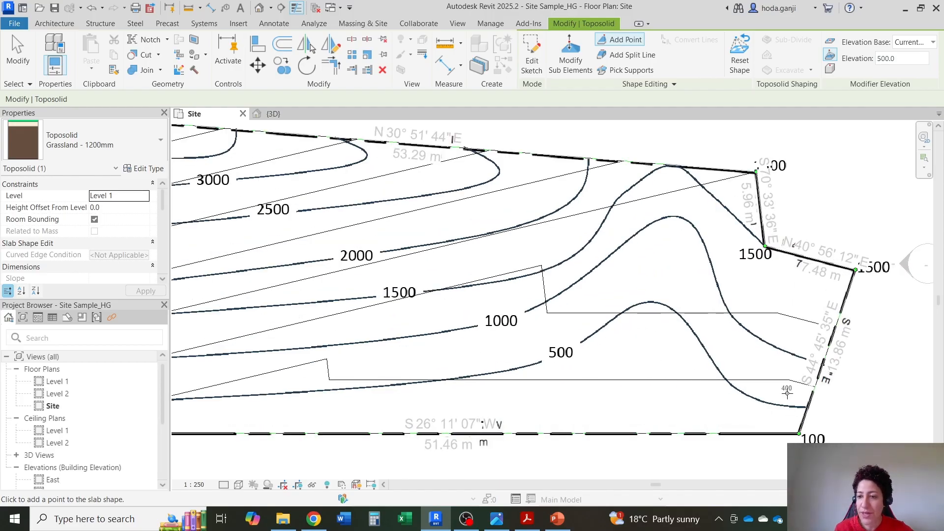
pyautogui.moveTo(806, 409)
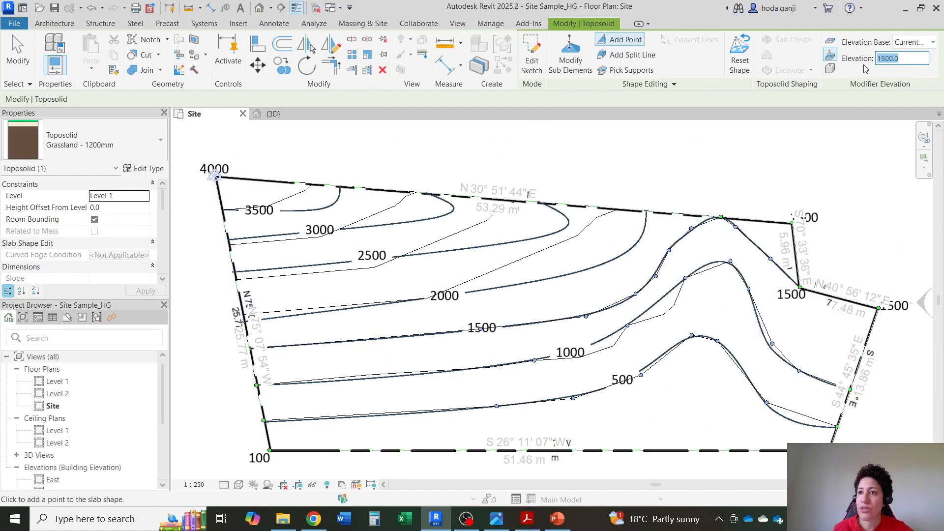
# Add shape points along the 2000, 2500, 3000 and 3500 contours at those elevations.
pyautogui.write('2000')
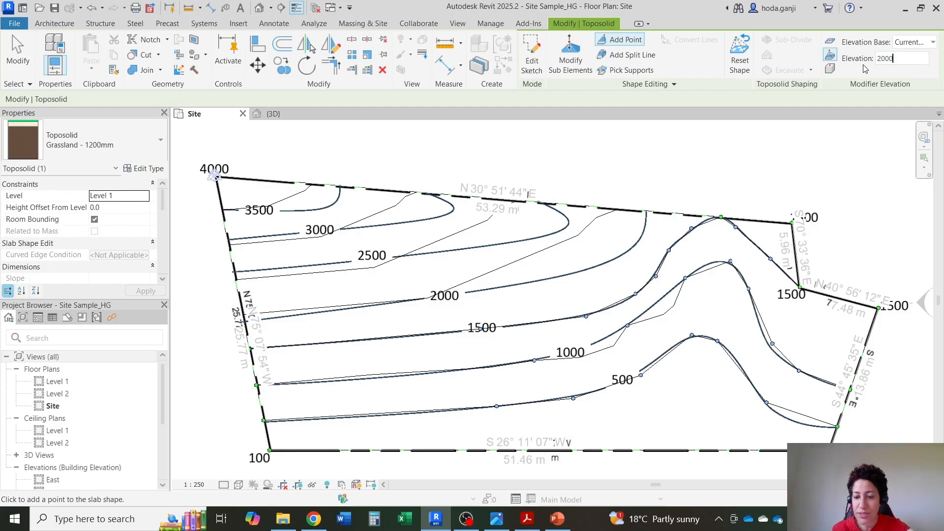
pyautogui.press('Return')
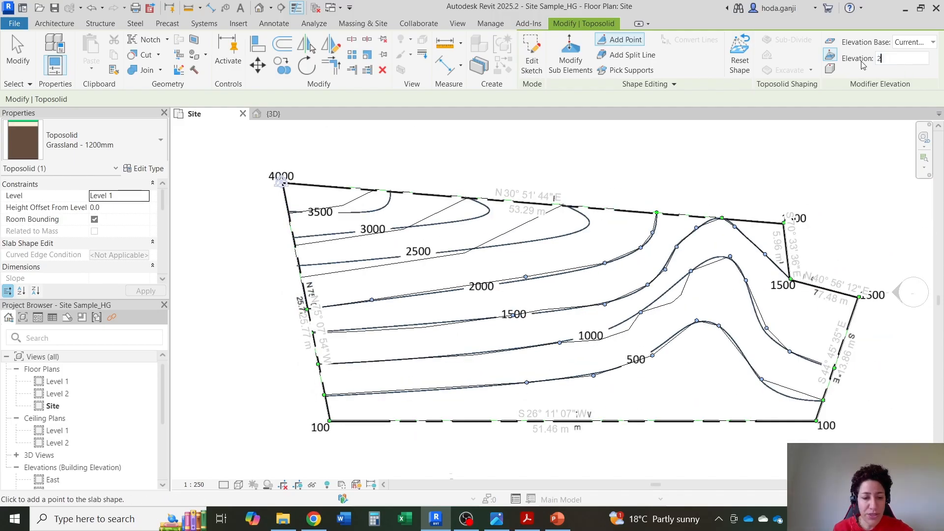
pyautogui.write('59')
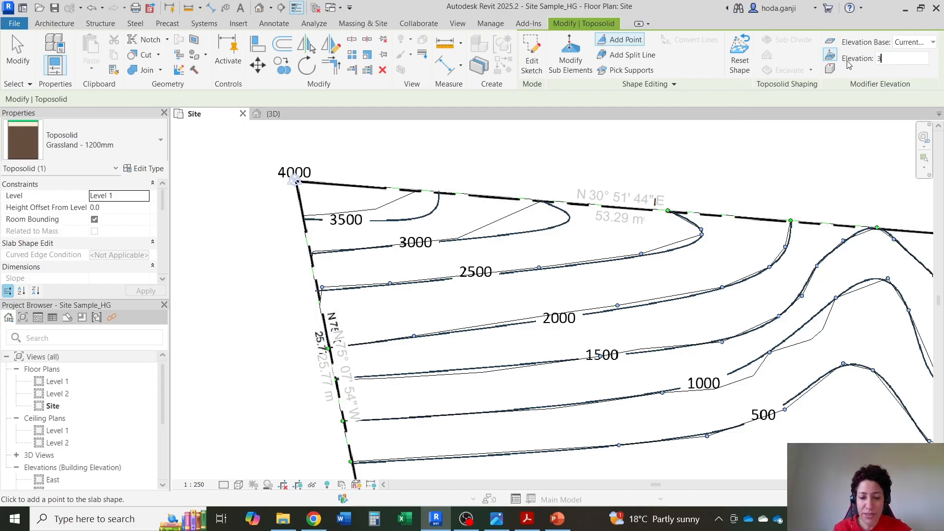
pyautogui.write('3000.0')
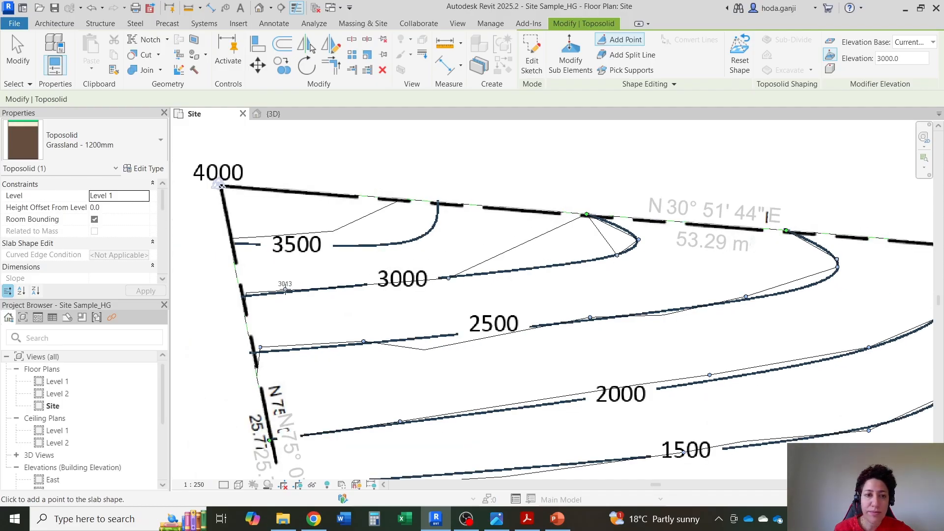
pyautogui.click(896, 58)
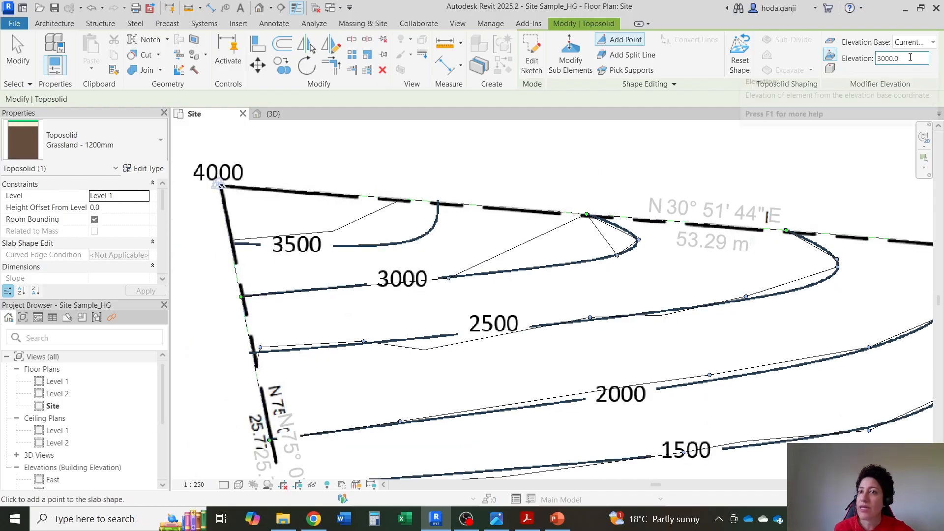
pyautogui.write('3500')
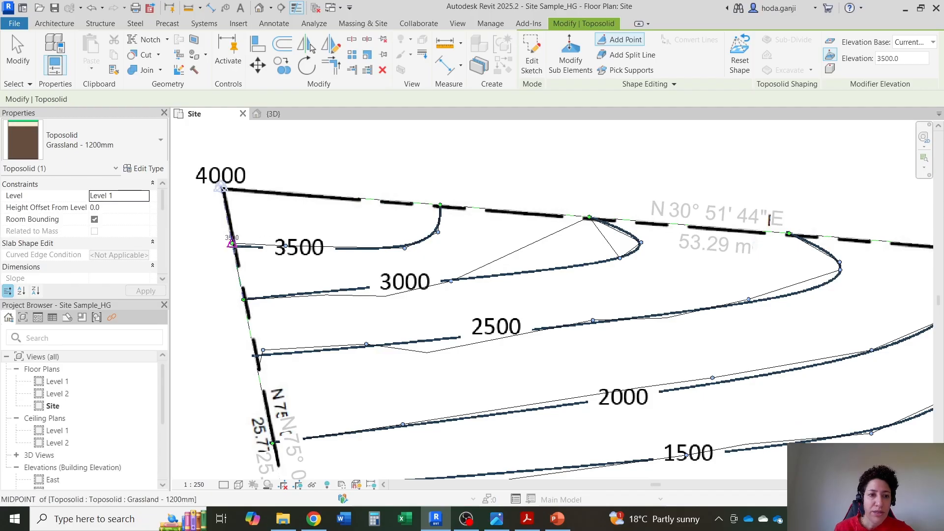
pyautogui.moveTo(298, 193)
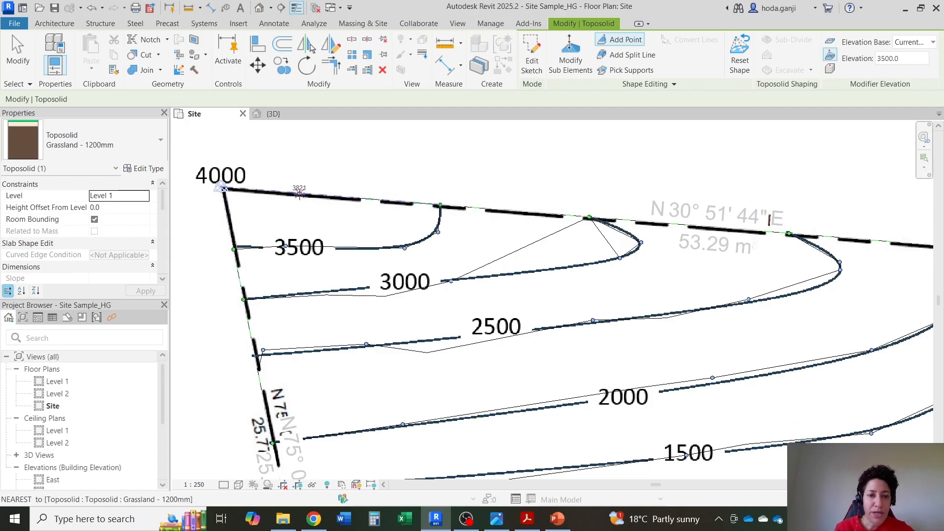
# Finish shape editing and release the Grassland toposolid.
pyautogui.click(569, 54)
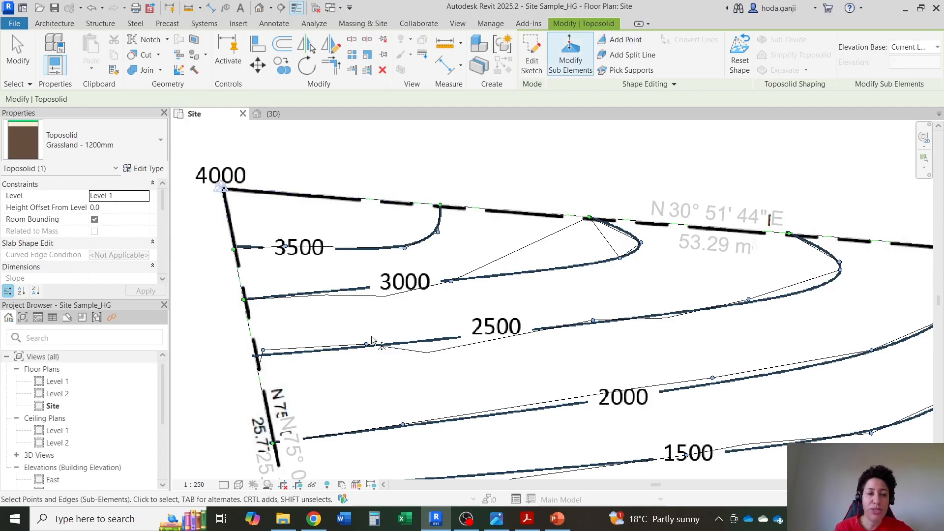
pyautogui.moveTo(238, 485)
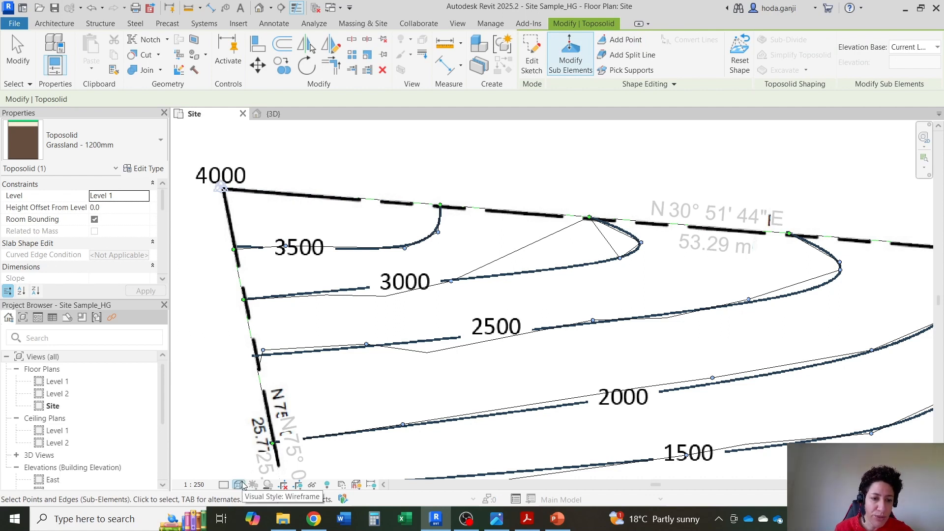
pyautogui.click(239, 484)
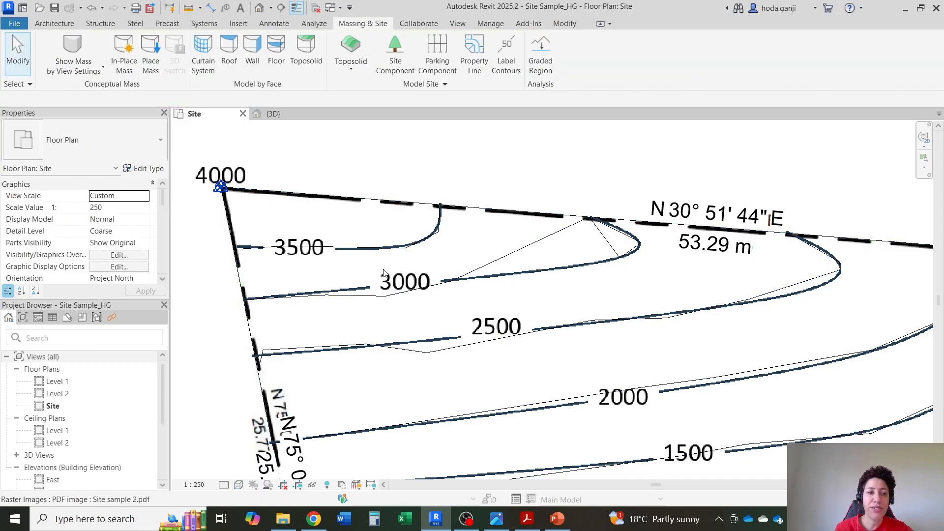
# Hide the imported contour PDF in the Site view, leaving only the toposolid.
pyautogui.click(271, 250)
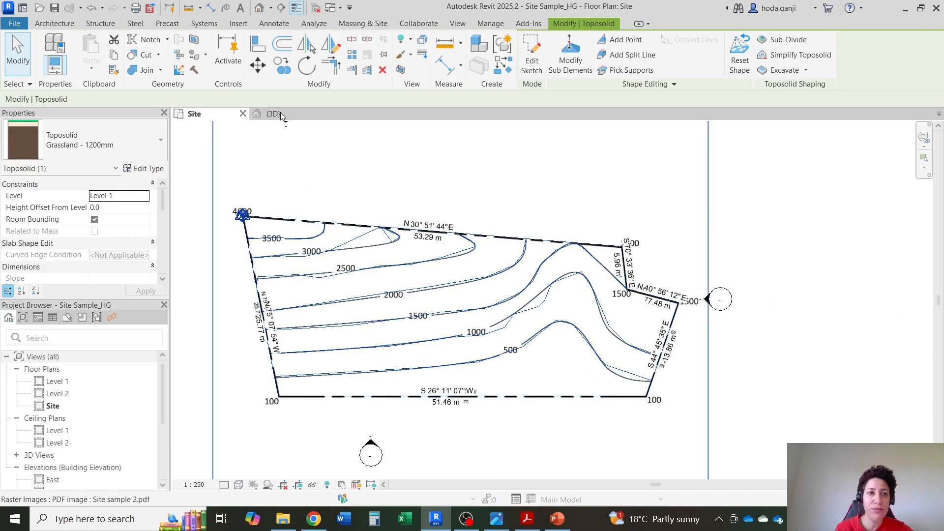
pyautogui.click(274, 114)
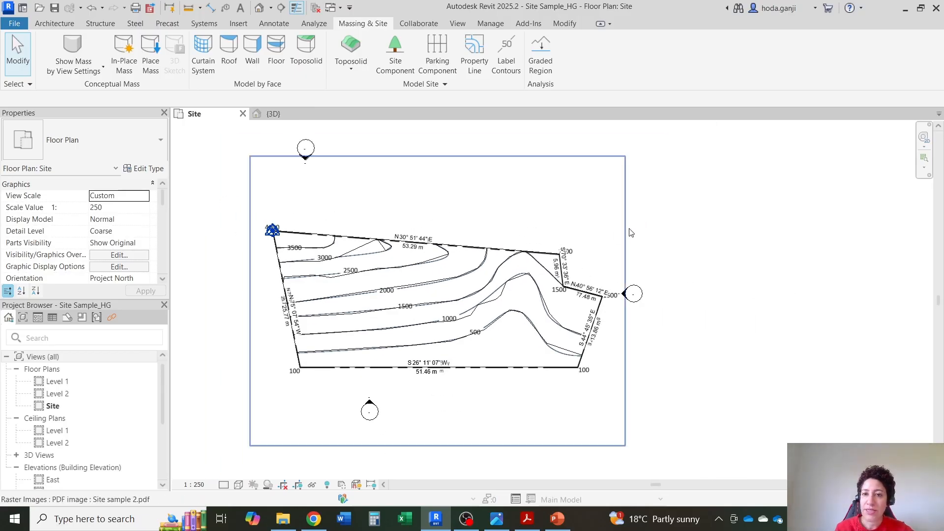
pyautogui.click(463, 274)
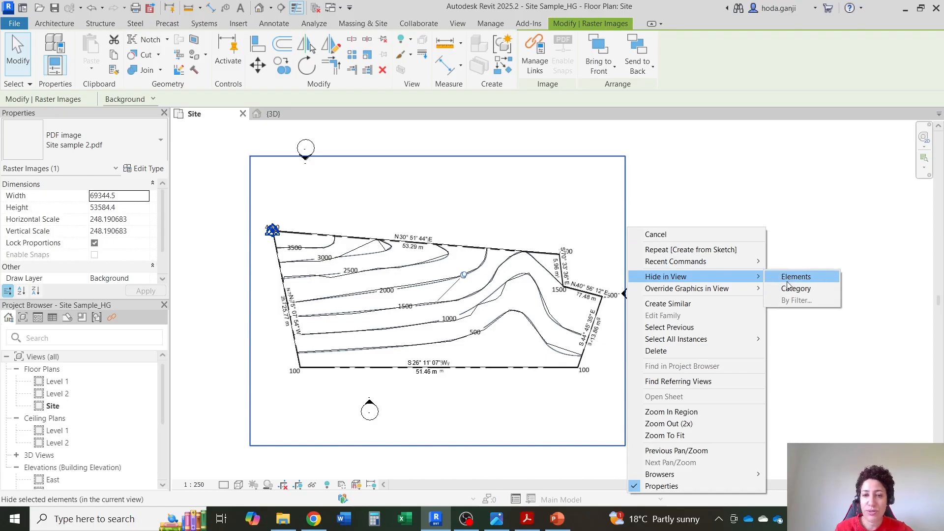
pyautogui.click(795, 276)
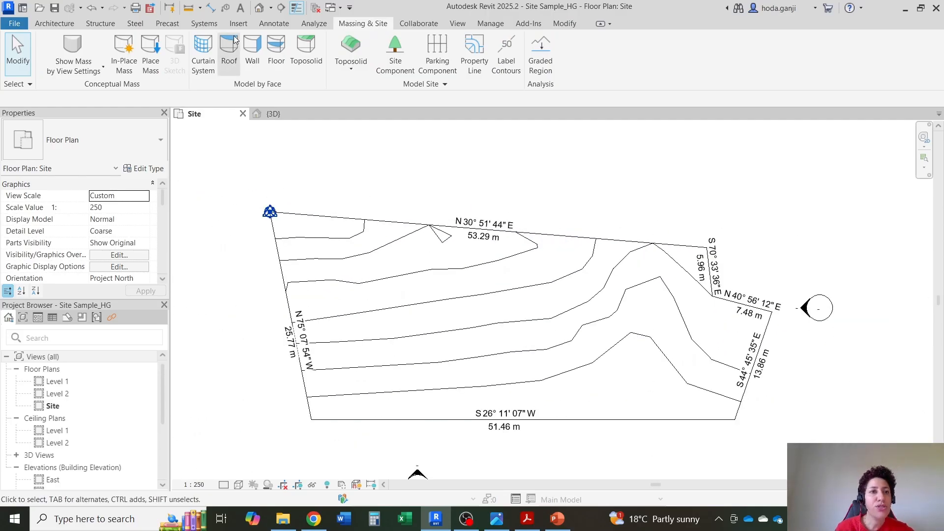
# Bring up the Architecture modelling tools for the bare site.
pyautogui.click(702, 51)
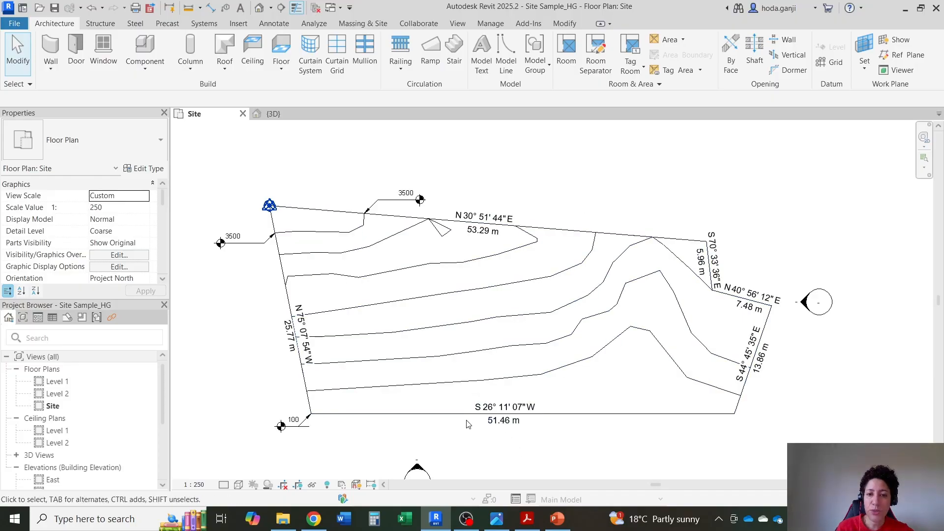
pyautogui.moveTo(497, 366)
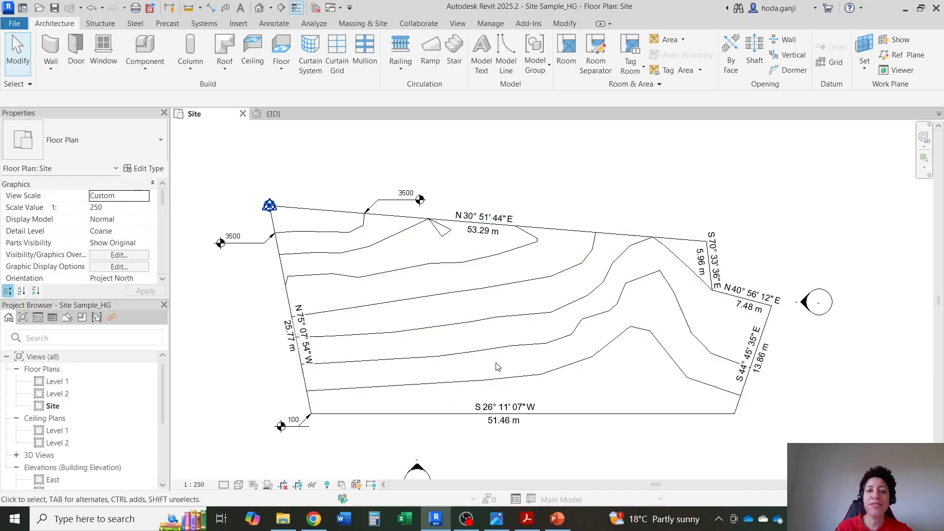
pyautogui.moveTo(564, 53)
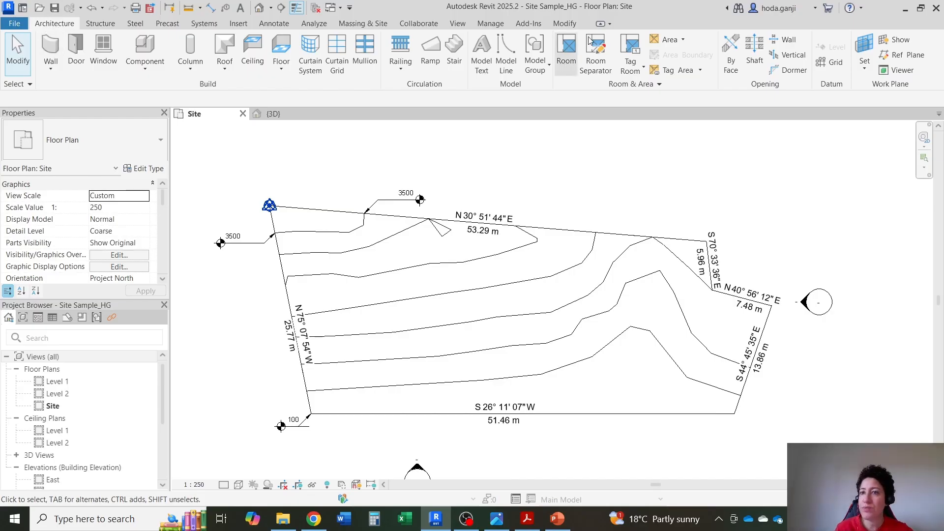
pyautogui.moveTo(905, 55)
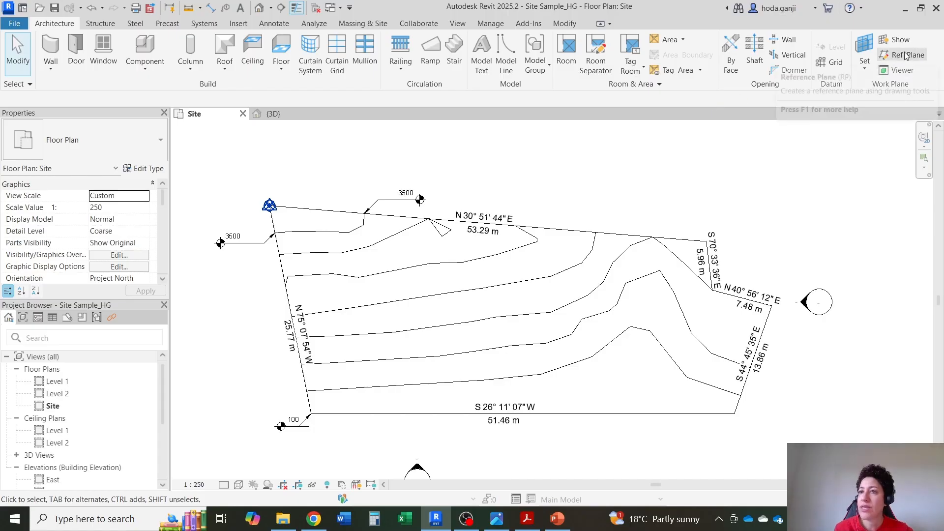
# Place reference planes offset from the property lines to outline the building setback area.
pyautogui.click(905, 55)
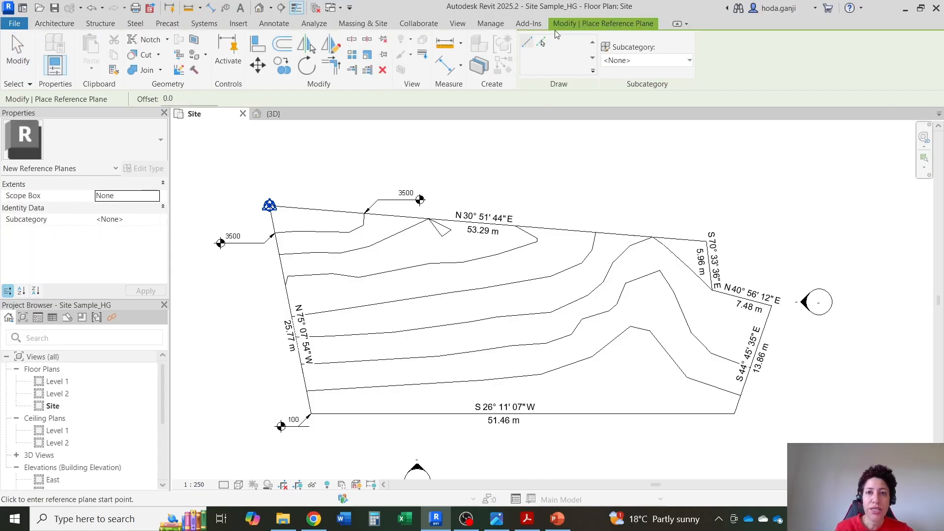
pyautogui.click(540, 41)
pyautogui.write('3000')
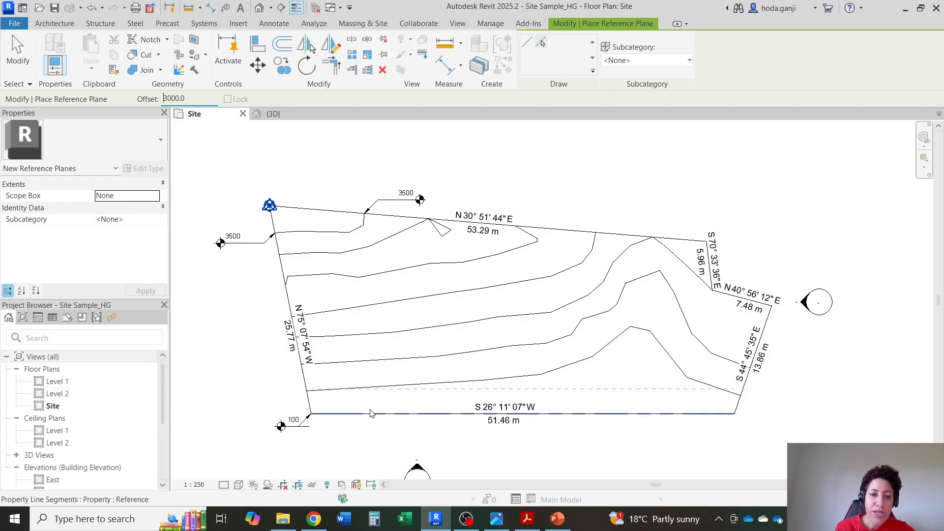
pyautogui.moveTo(370, 413)
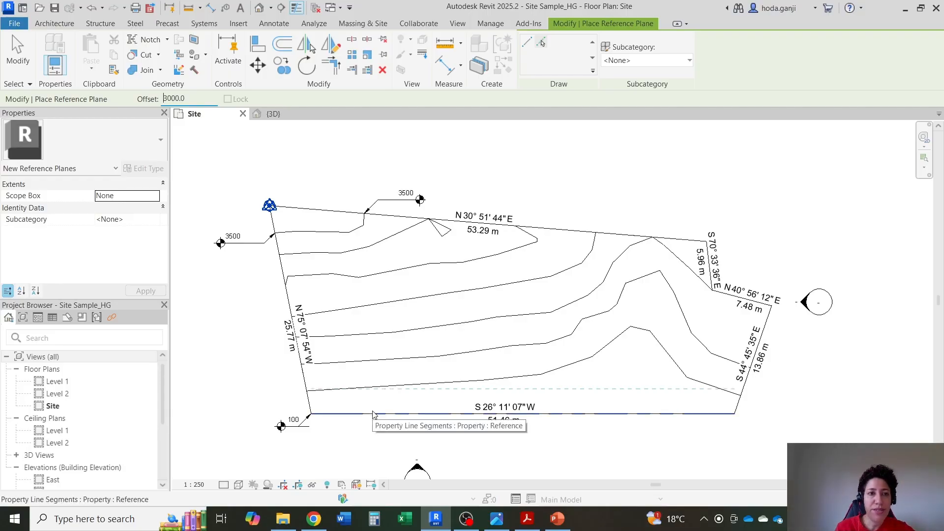
pyautogui.click(374, 415)
pyautogui.write('4000')
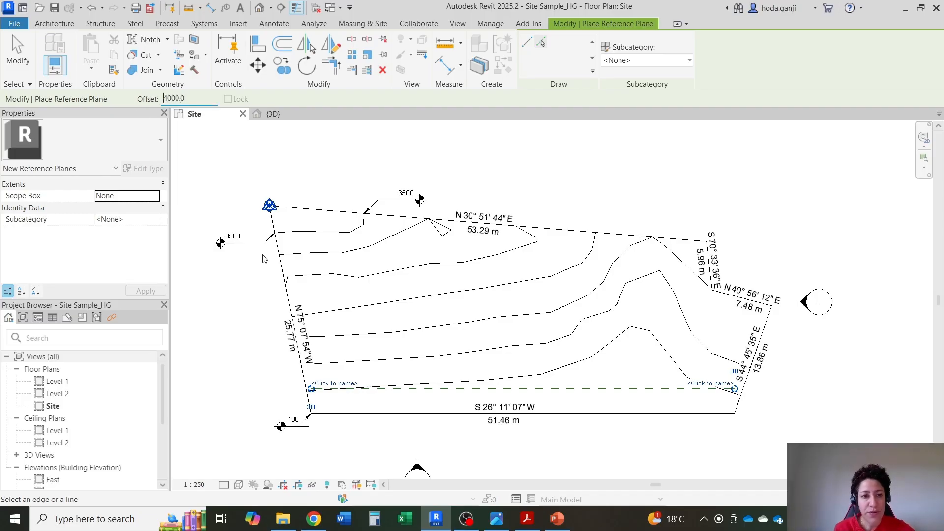
pyautogui.click(544, 230)
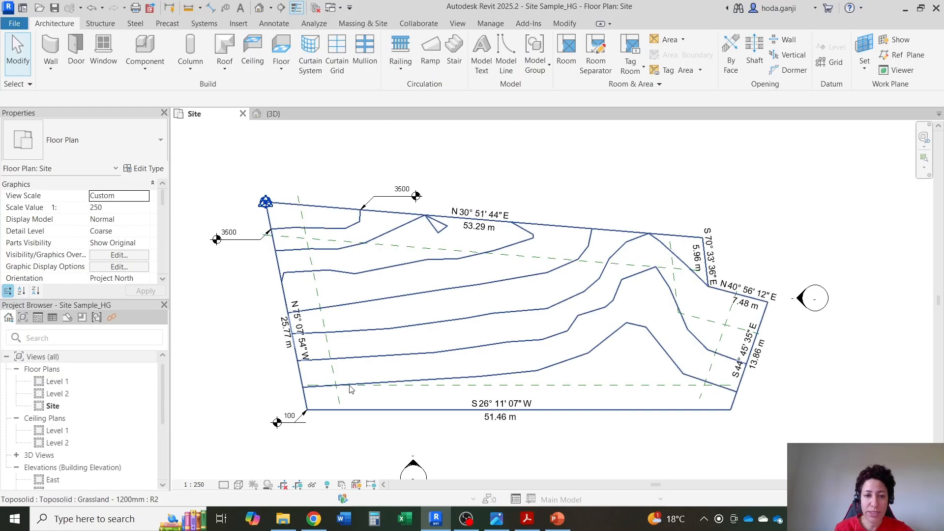
pyautogui.click(318, 212)
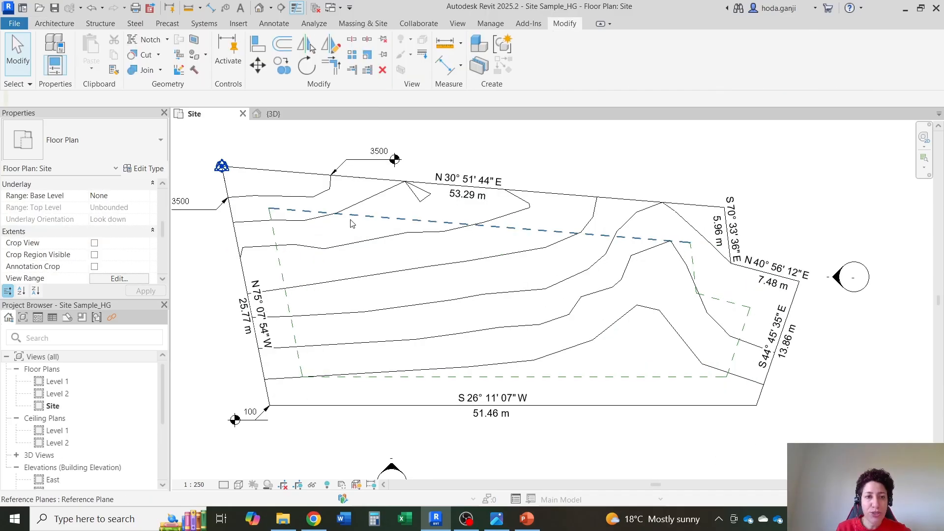
pyautogui.click(273, 114)
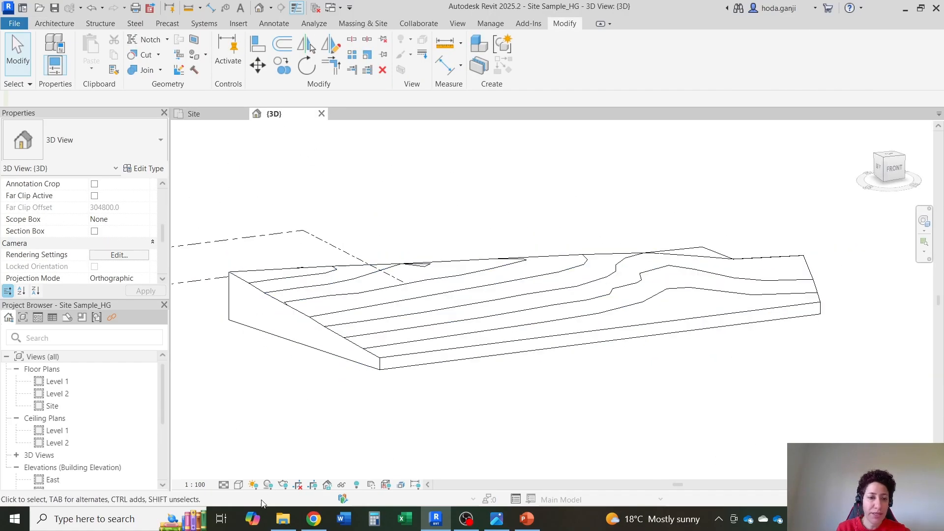
pyautogui.click(542, 312)
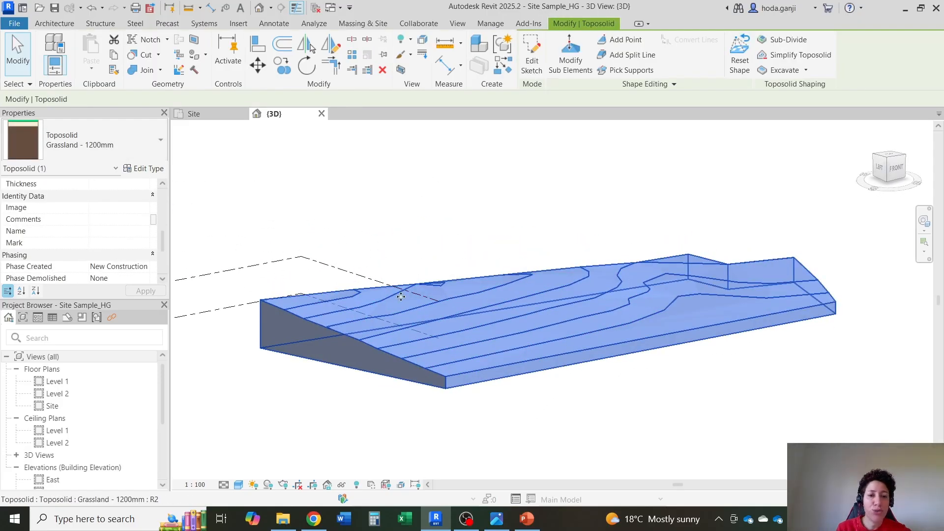
pyautogui.click(148, 168)
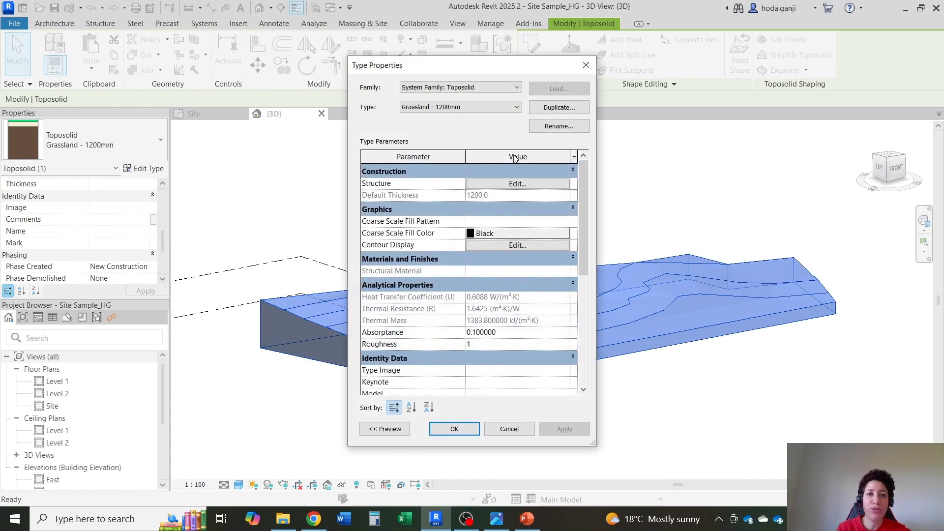
pyautogui.click(516, 184)
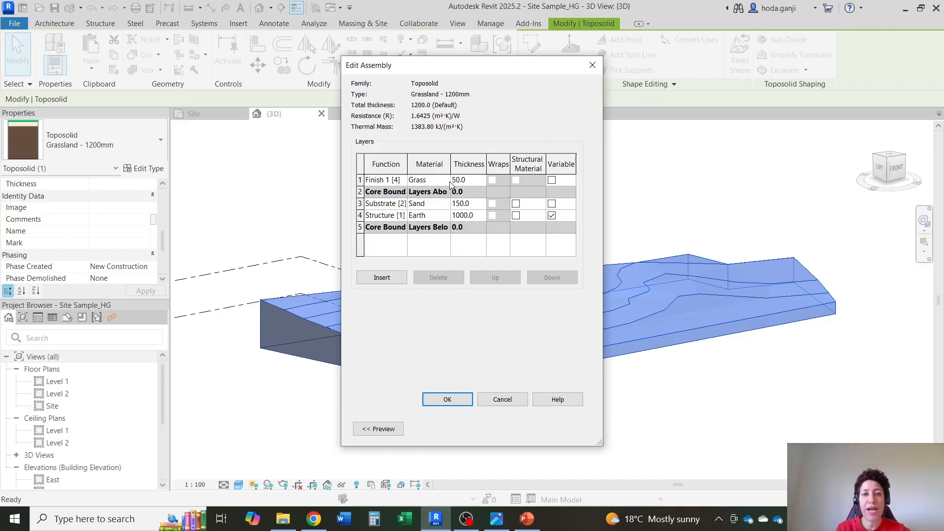
pyautogui.click(447, 399)
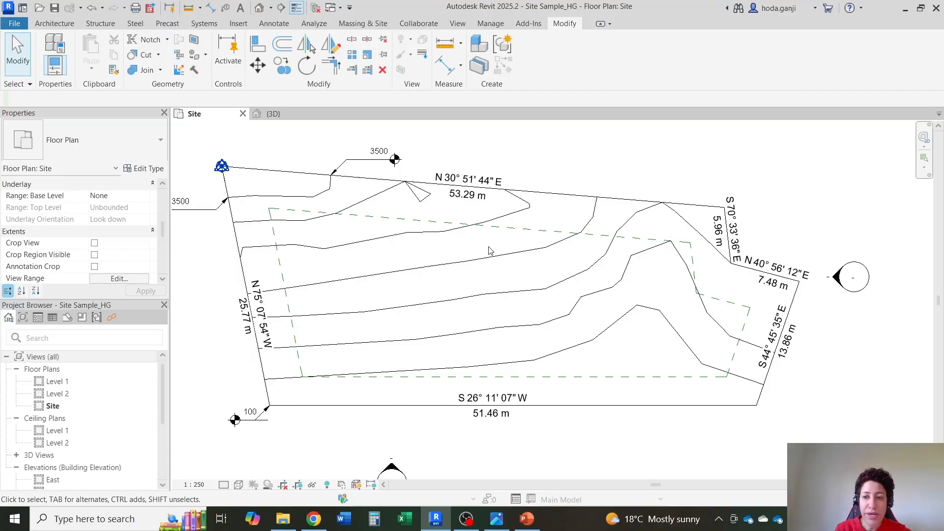
pyautogui.moveTo(301, 264)
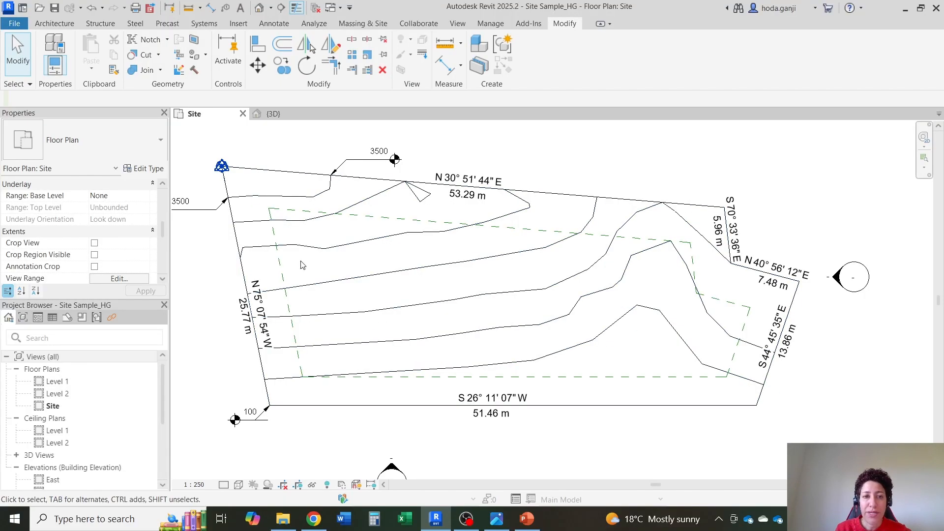
pyautogui.moveTo(313, 271)
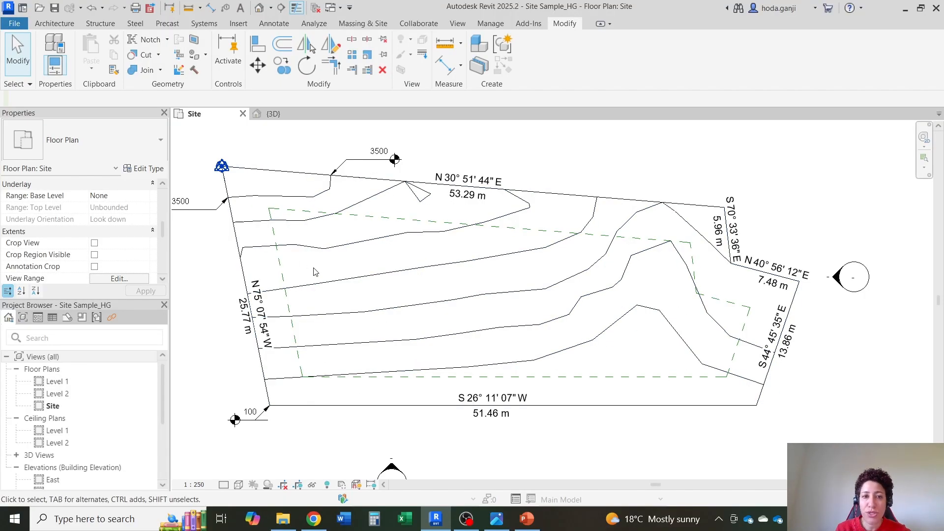
# Bring up the Massing & Site tools over the setback site plan.
pyautogui.click(313, 284)
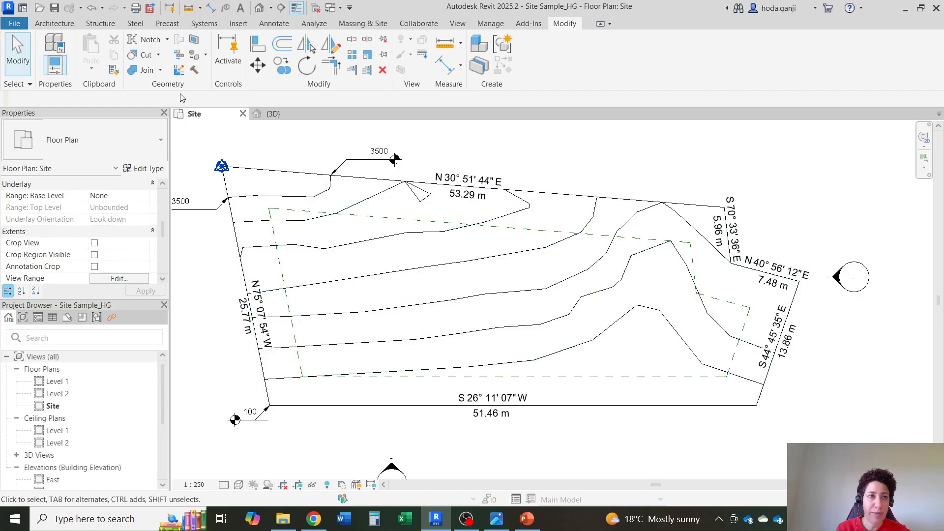
pyautogui.click(362, 23)
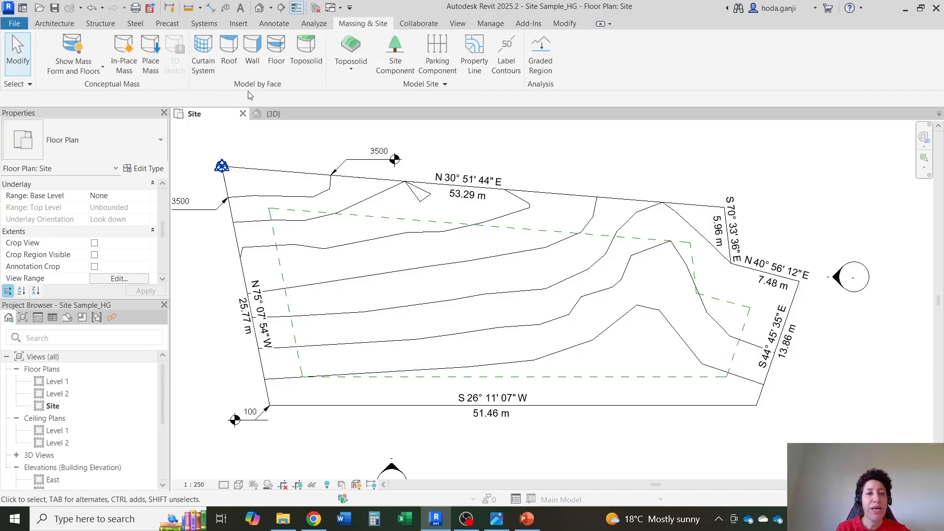
pyautogui.moveTo(123, 51)
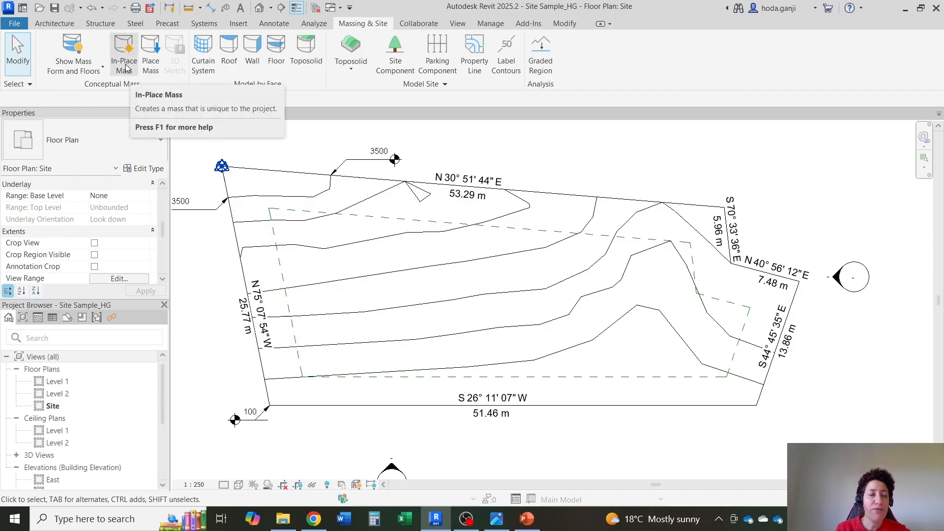
# Create an in-place mass and sketch a four-line rectangle on Level 1 inside the setback planes.
pyautogui.click(124, 53)
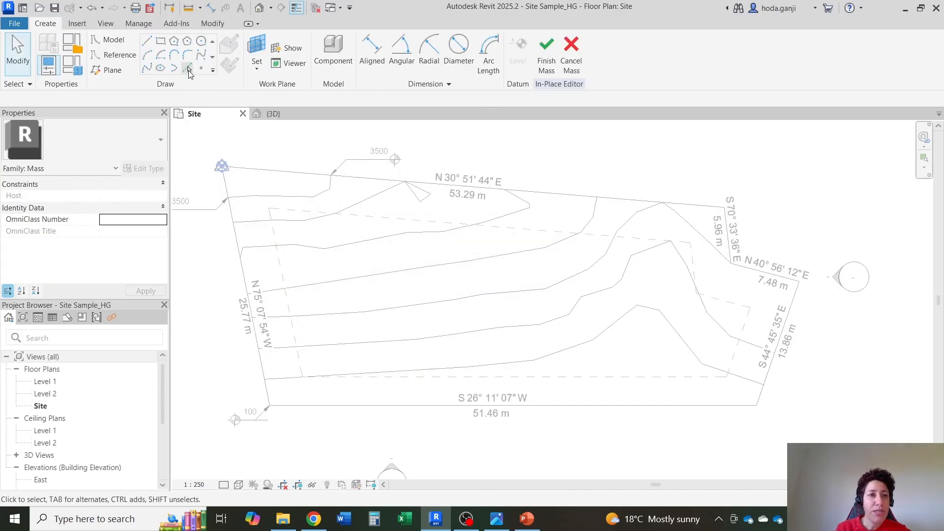
pyautogui.click(188, 68)
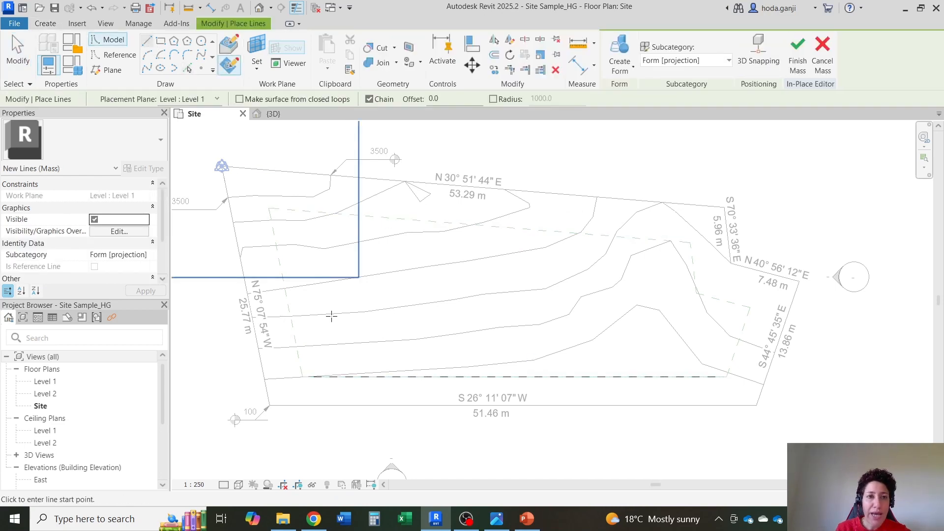
pyautogui.moveTo(227, 64)
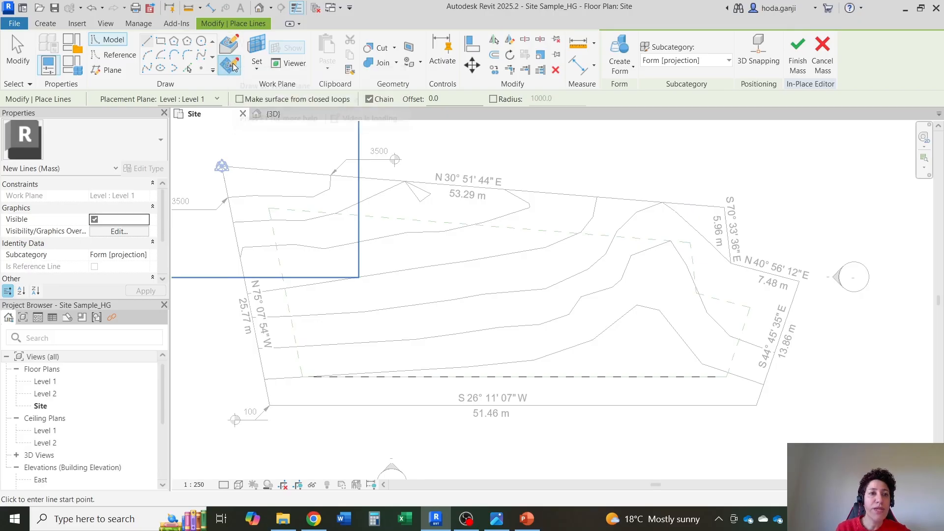
pyautogui.moveTo(232, 65)
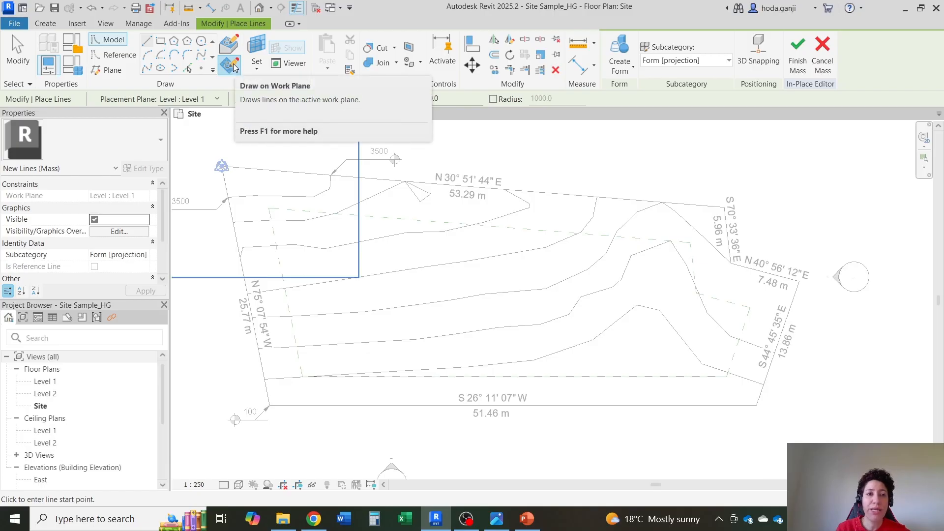
pyautogui.moveTo(229, 65)
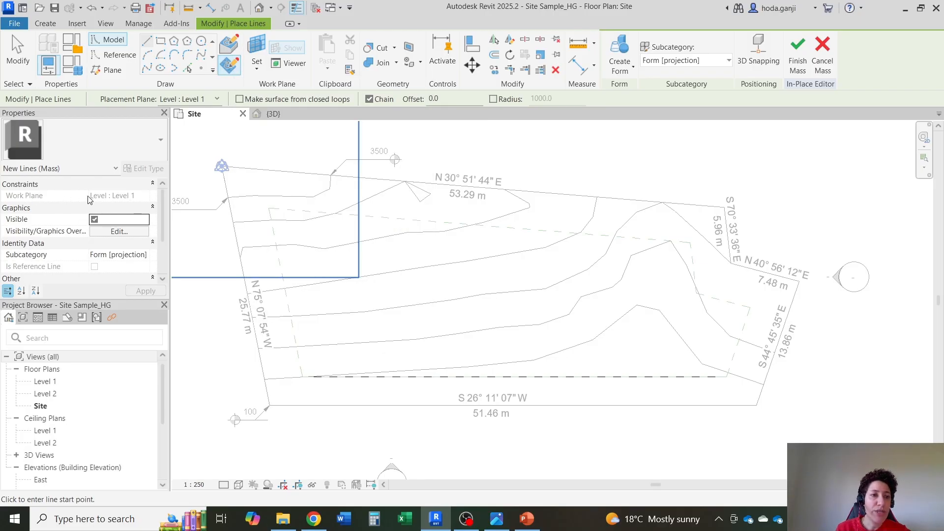
pyautogui.moveTo(336, 306)
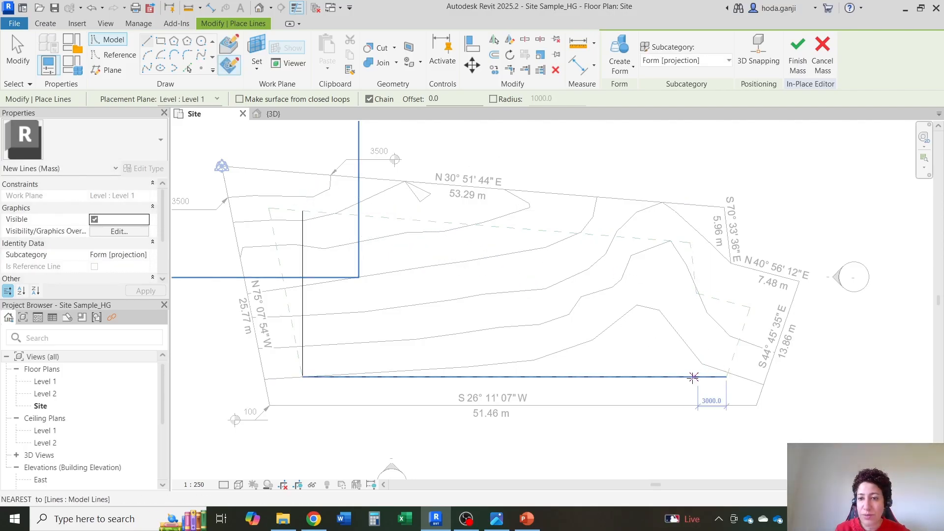
pyautogui.moveTo(659, 244)
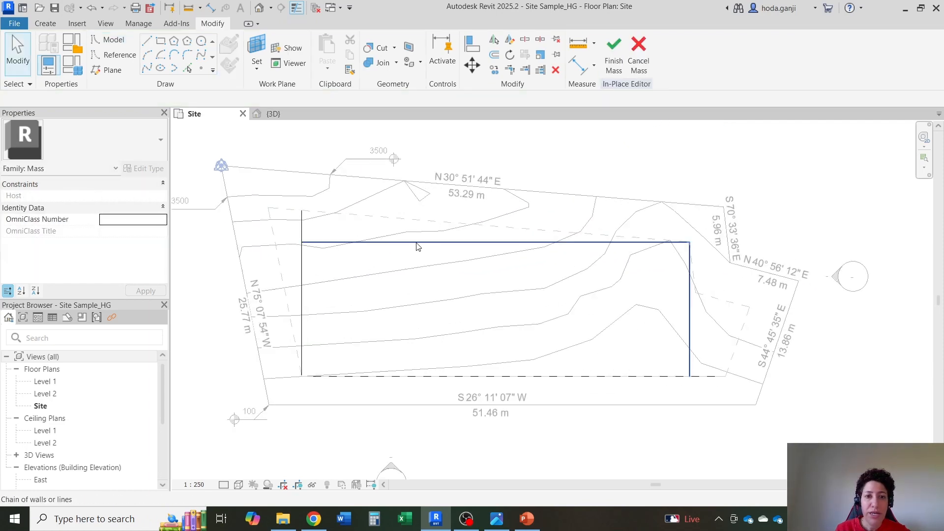
pyautogui.click(417, 241)
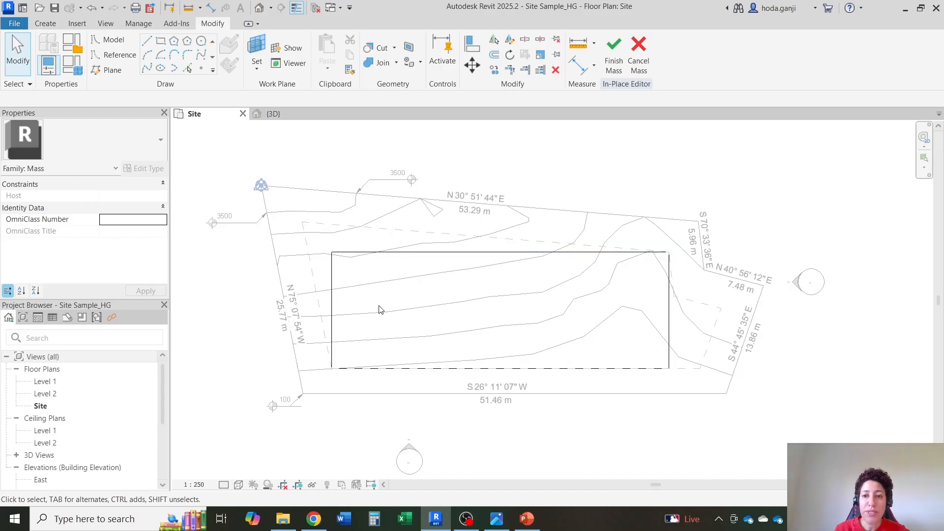
pyautogui.click(542, 252)
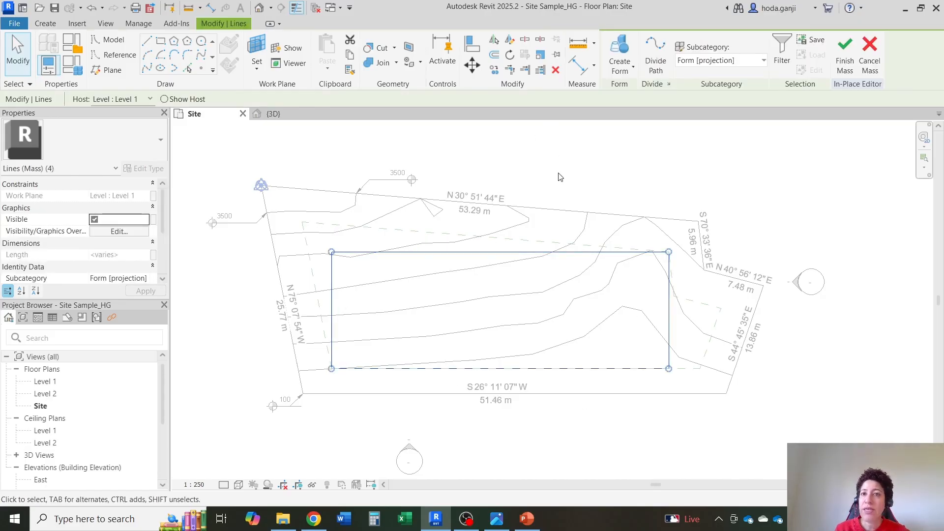
# Extrude the selected rectangle into a solid form and check the box in the 3D view.
pyautogui.click(618, 54)
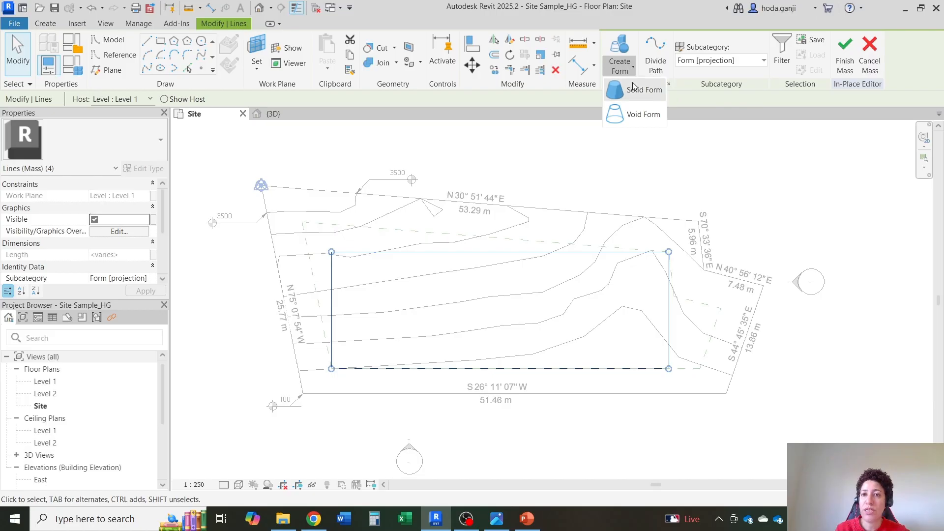
pyautogui.click(643, 90)
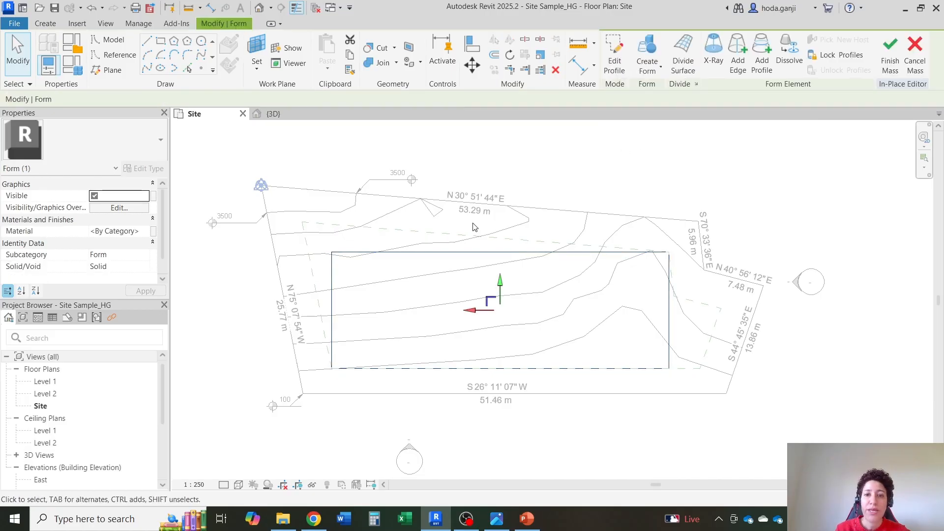
pyautogui.click(273, 114)
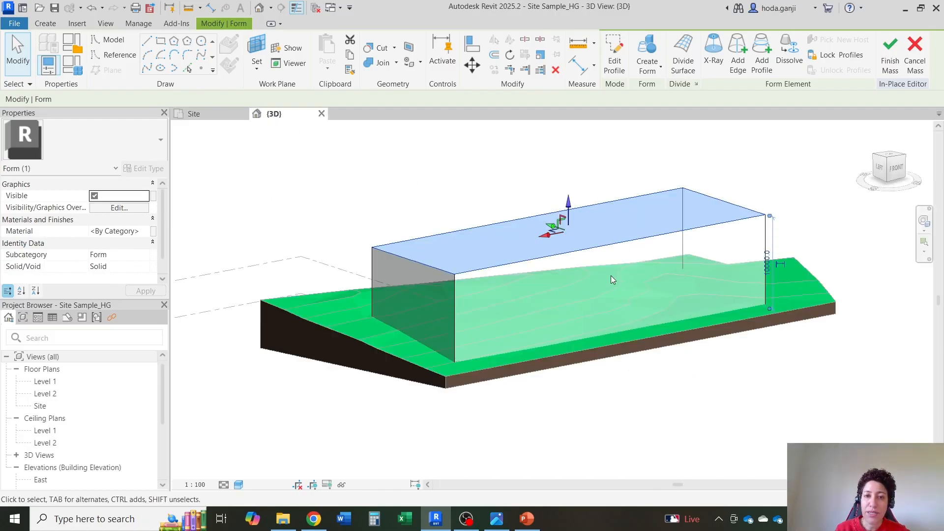
pyautogui.click(888, 54)
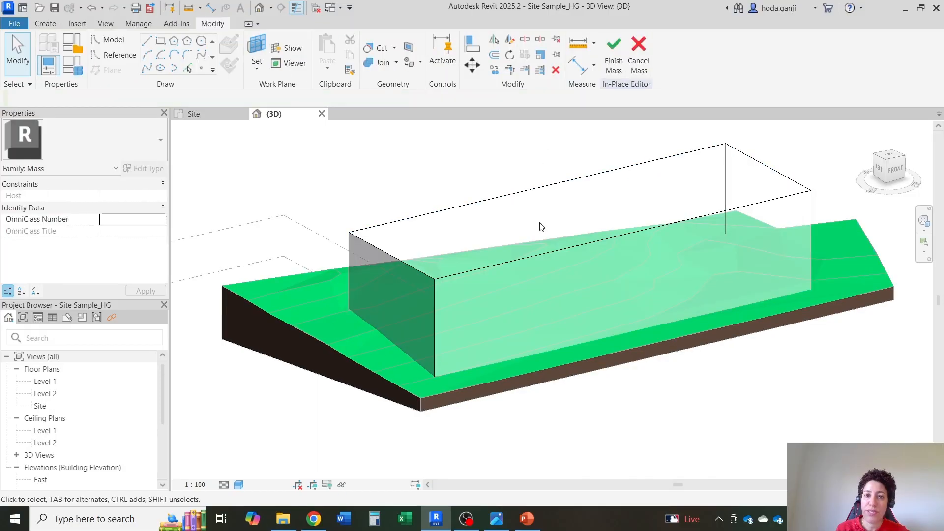
# Select the box form and set its temporary height dimension to 8000.
pyautogui.click(238, 483)
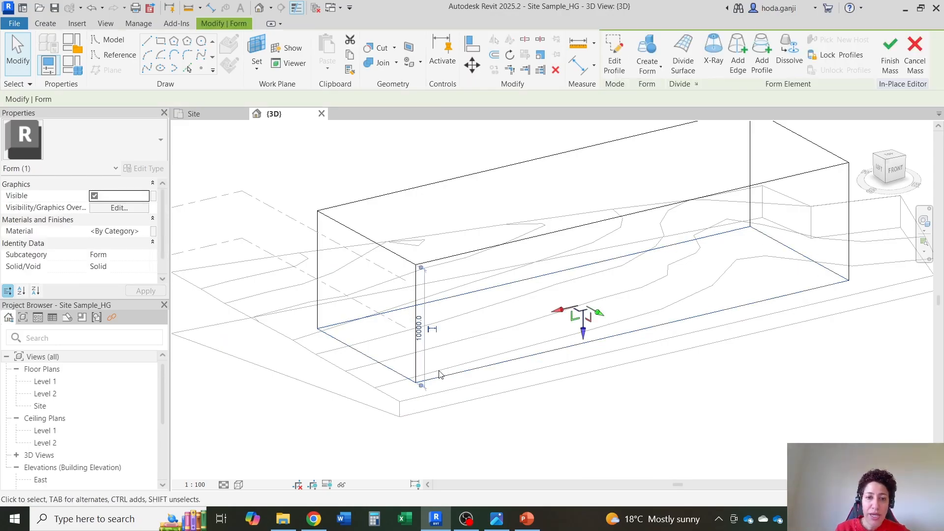
pyautogui.moveTo(397, 425)
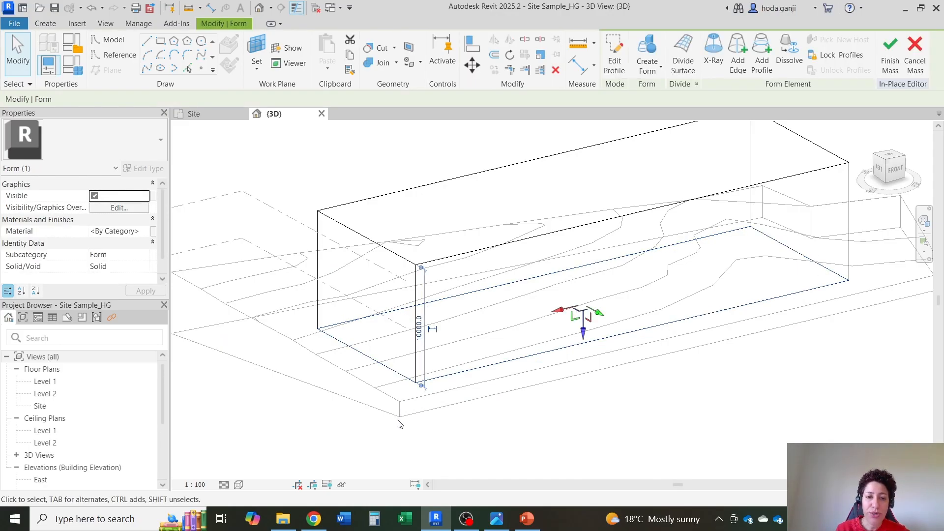
pyautogui.moveTo(420, 329)
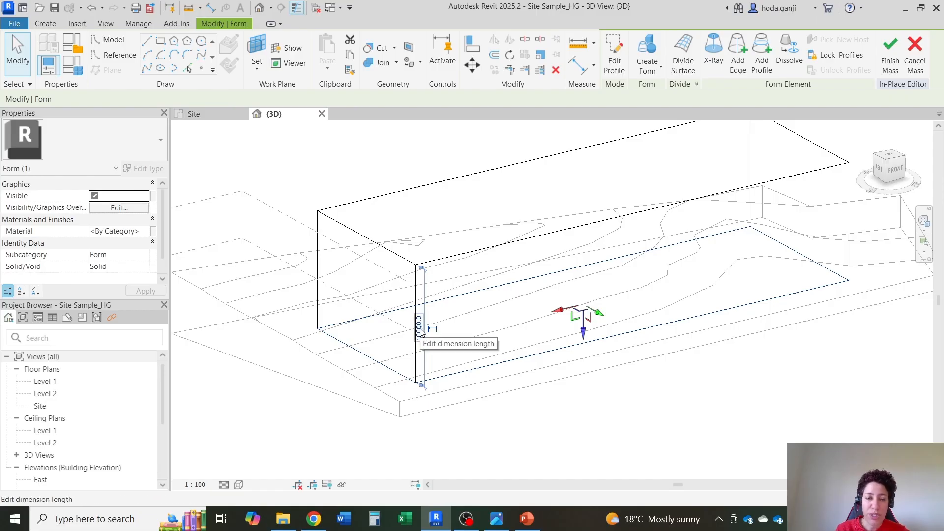
pyautogui.moveTo(420, 334)
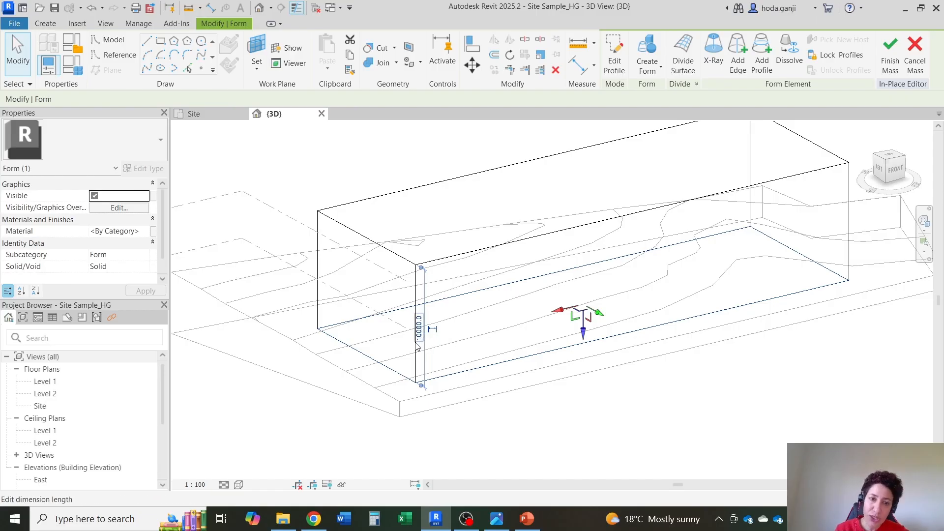
pyautogui.click(420, 328)
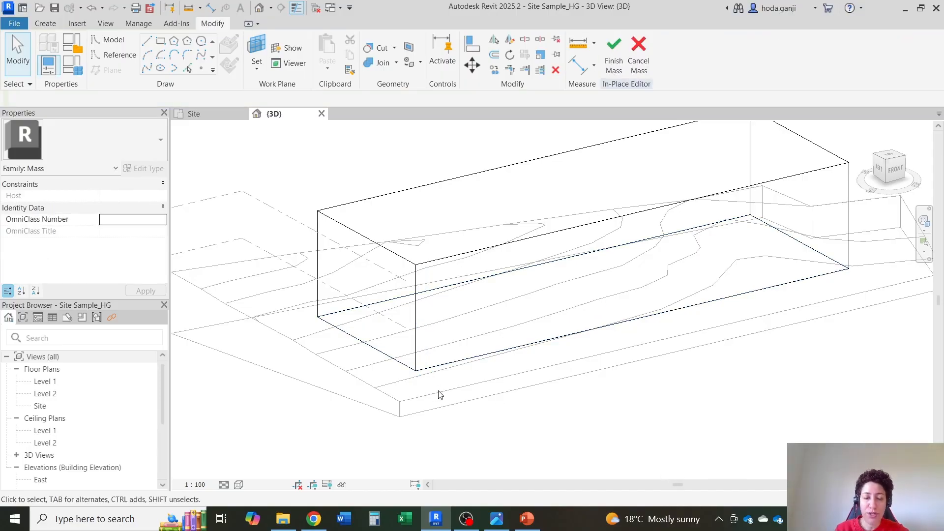
pyautogui.moveTo(358, 194)
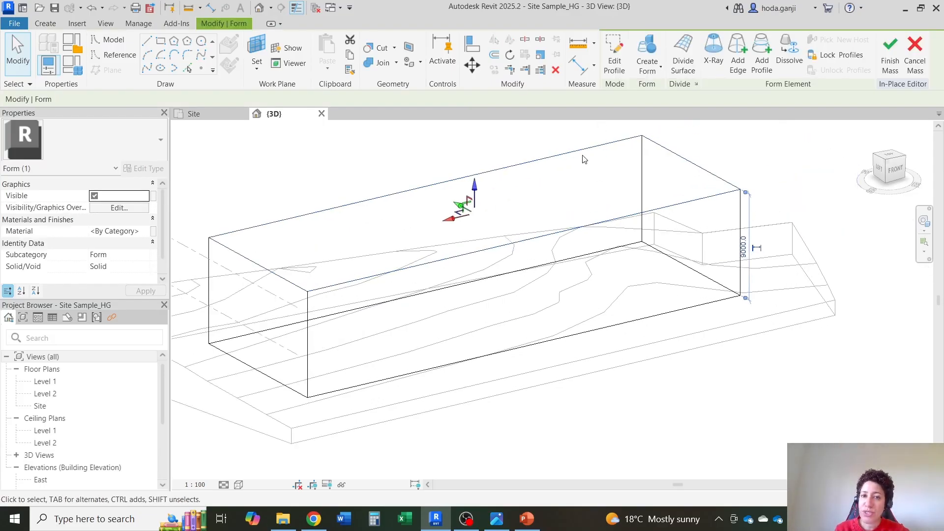
pyautogui.click(741, 247)
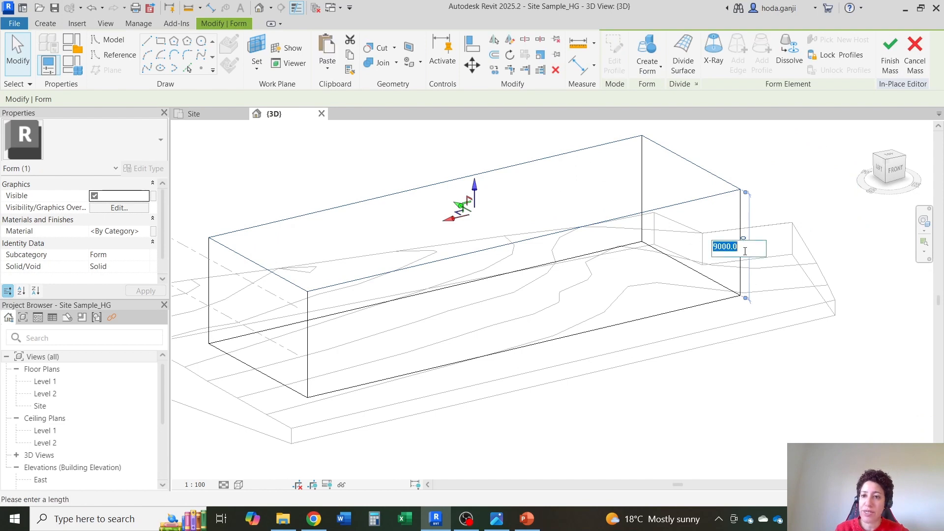
pyautogui.write('8000')
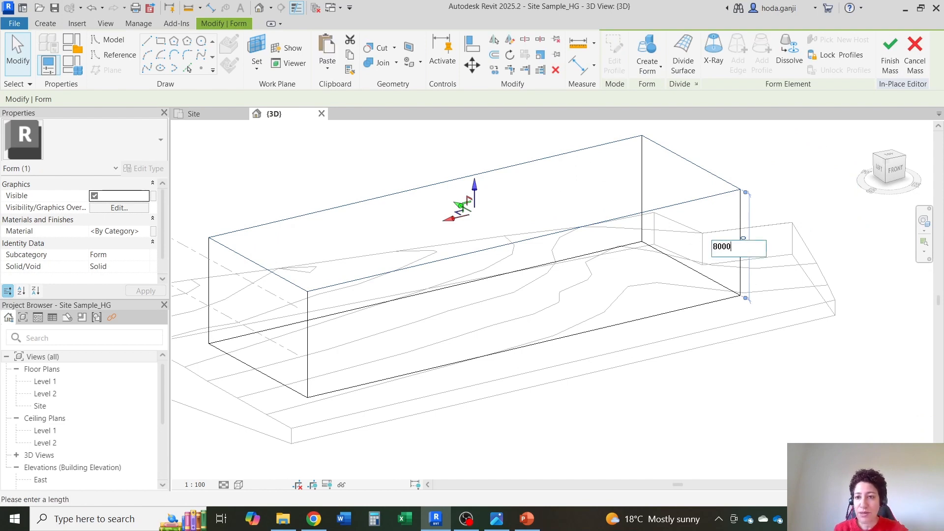
pyautogui.press('Return')
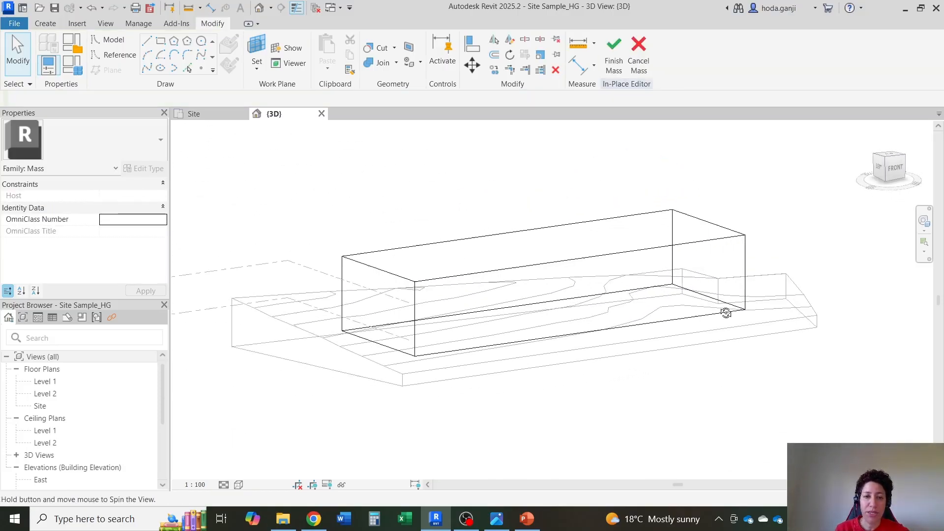
# Finish the in-place mass and select the resulting 8000-tall box.
pyautogui.click(613, 54)
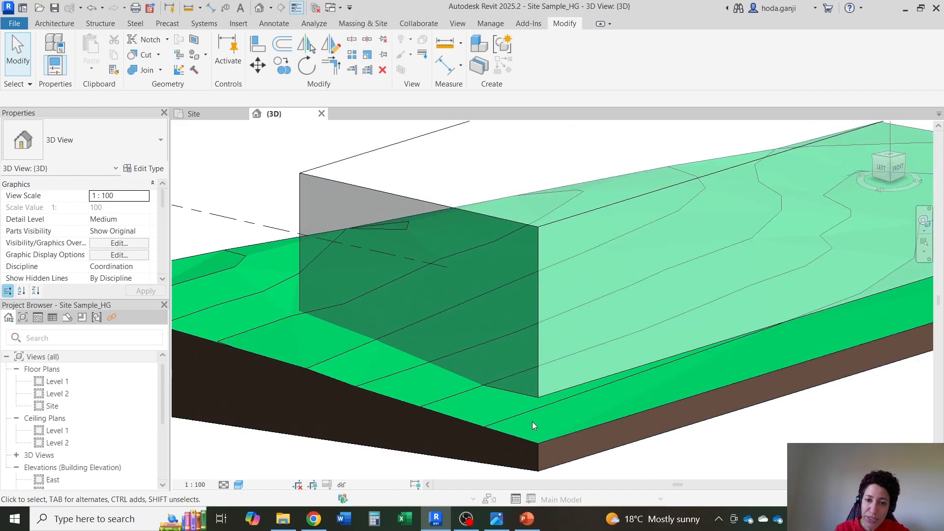
pyautogui.click(421, 271)
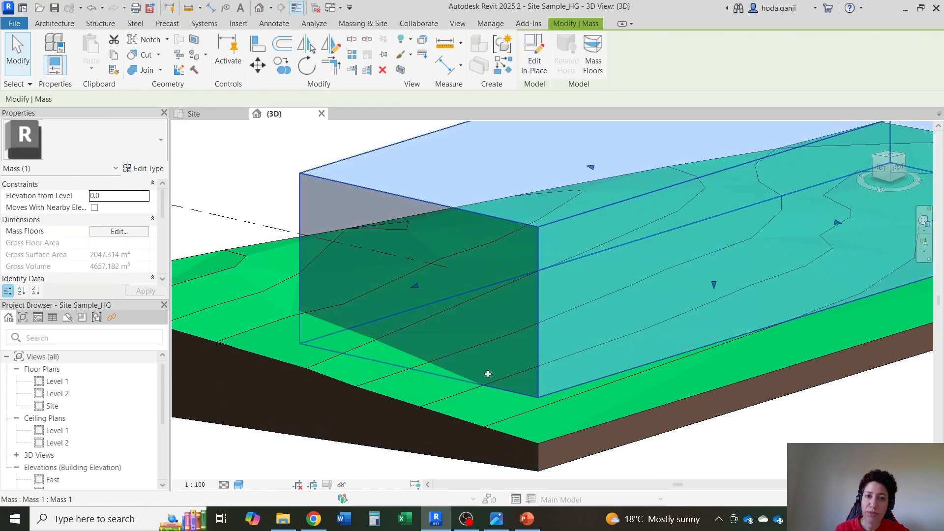
# Reopen the mass, raise the box height to 8500 in wireframe, then restore Consistent Colors.
pyautogui.click(532, 55)
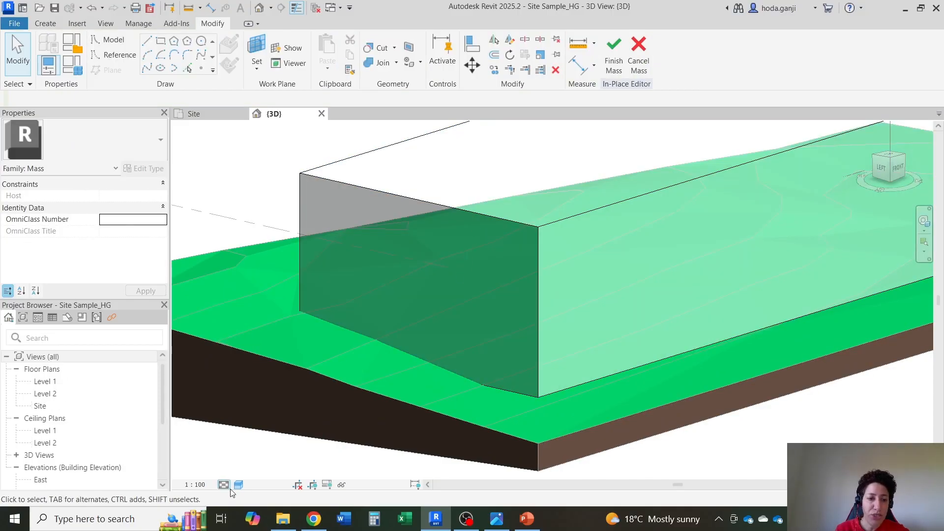
pyautogui.click(224, 484)
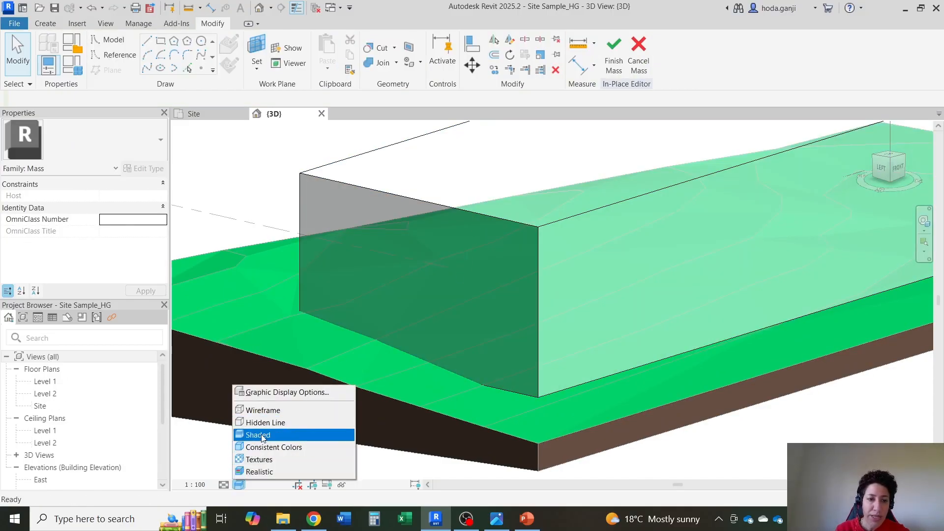
pyautogui.click(264, 409)
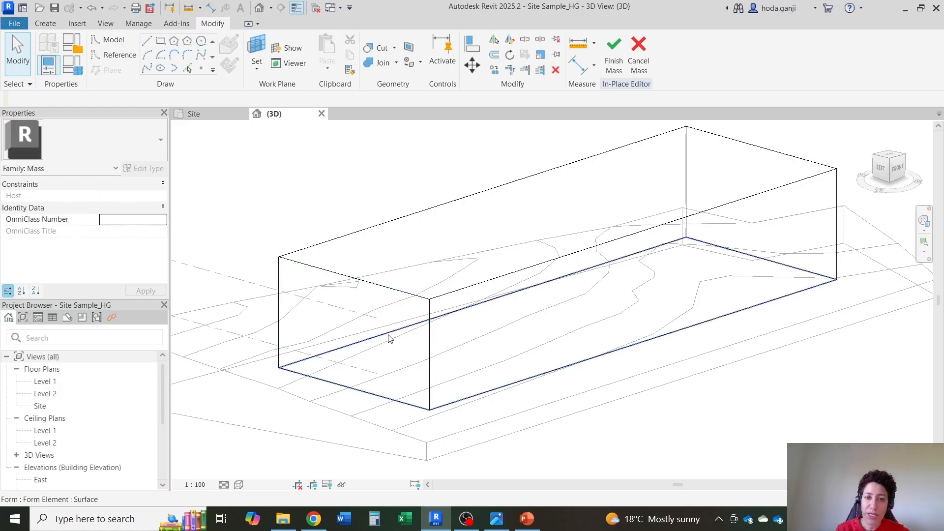
pyautogui.click(388, 337)
pyautogui.write('85')
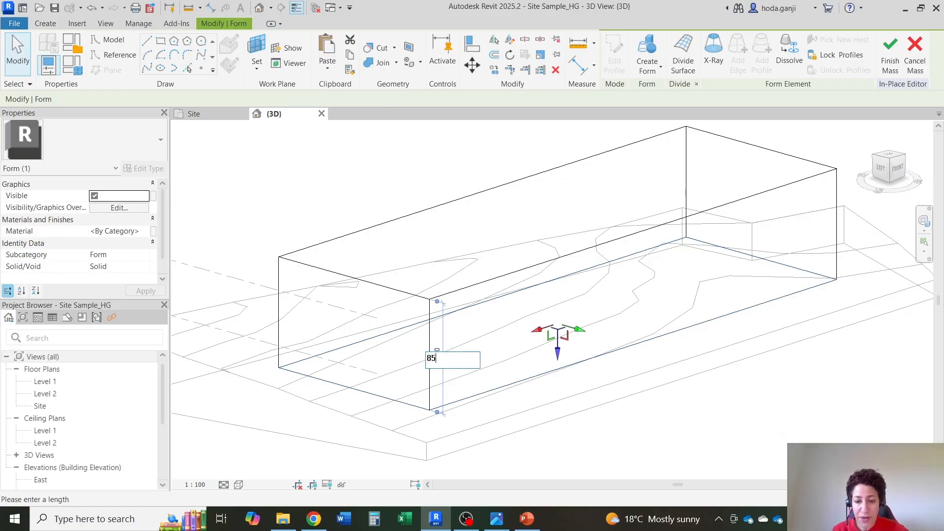
pyautogui.press('Return')
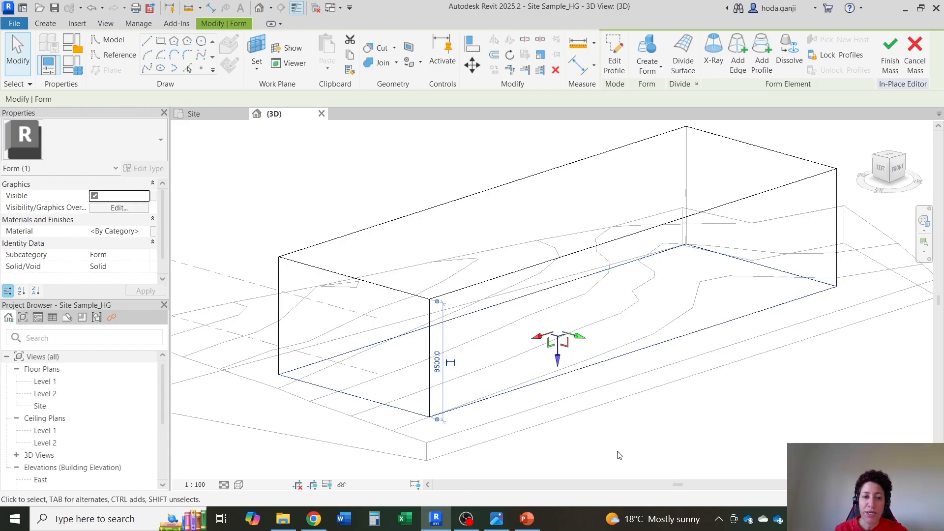
pyautogui.click(238, 484)
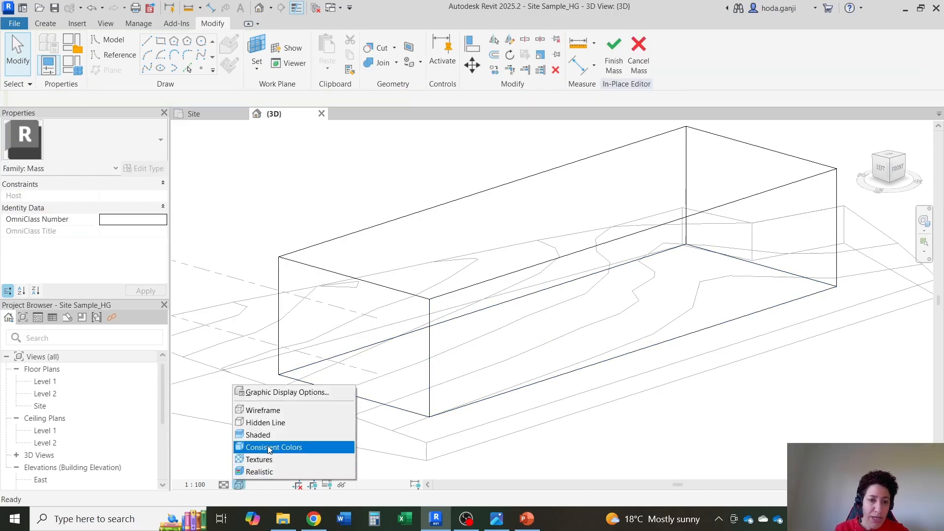
pyautogui.click(273, 446)
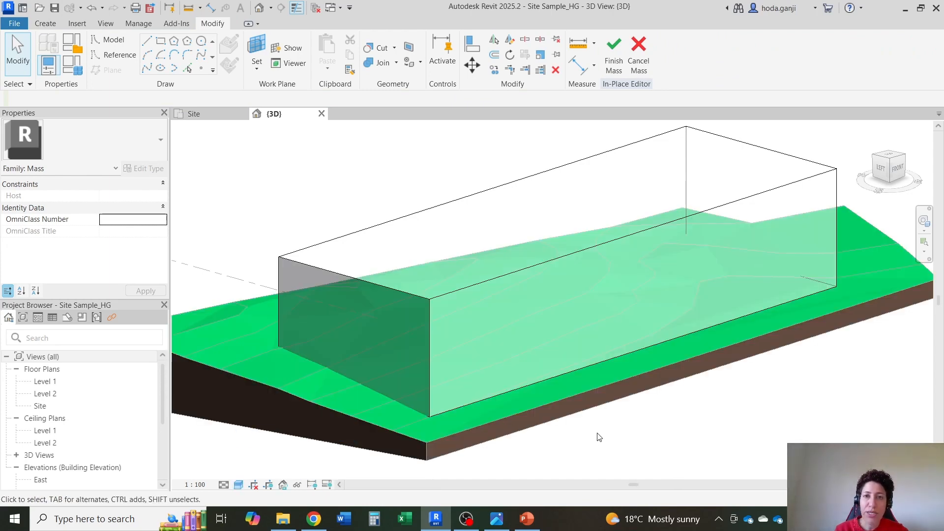
# Finish the mass, cut the toposolid with it, then temporarily hide the mass.
pyautogui.click(613, 51)
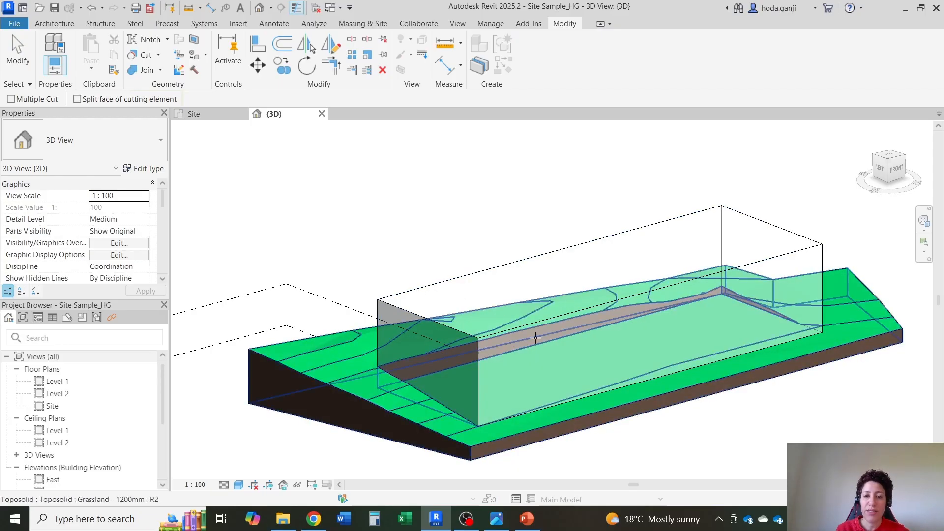
pyautogui.click(514, 268)
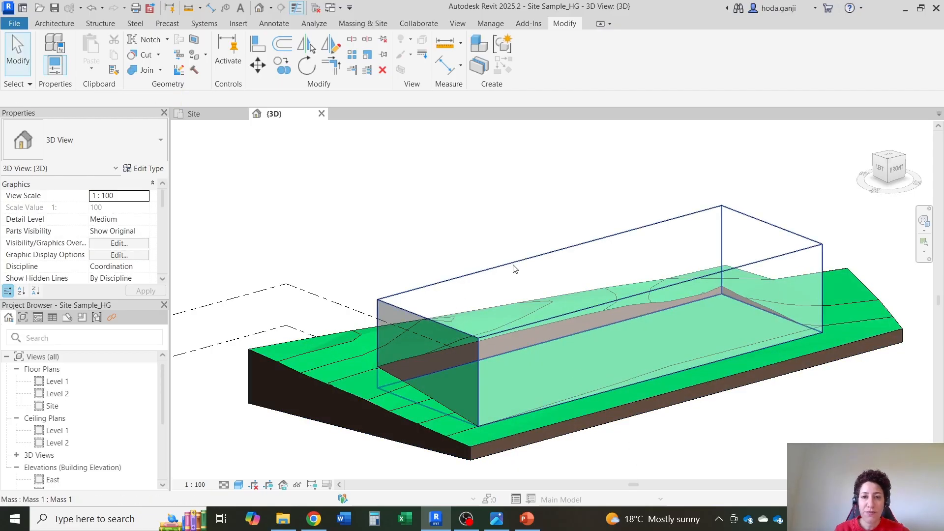
pyautogui.click(511, 268)
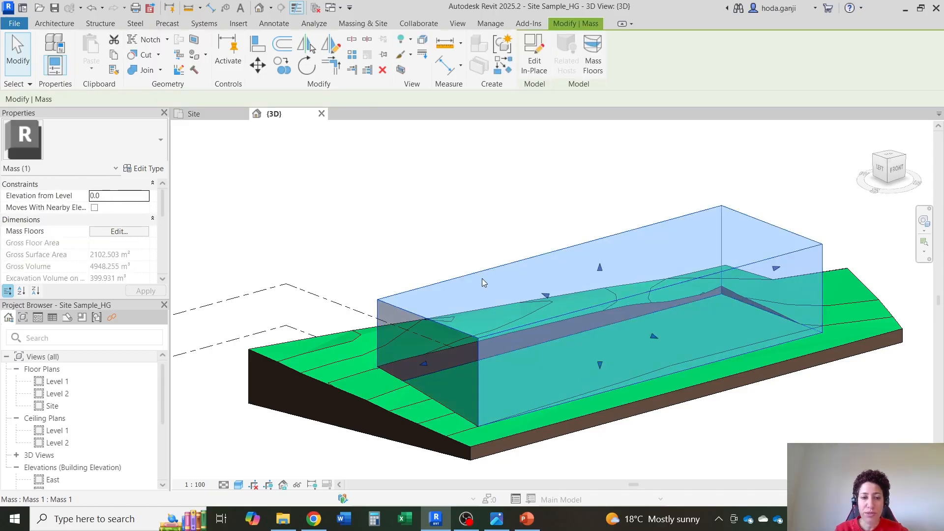
pyautogui.click(296, 484)
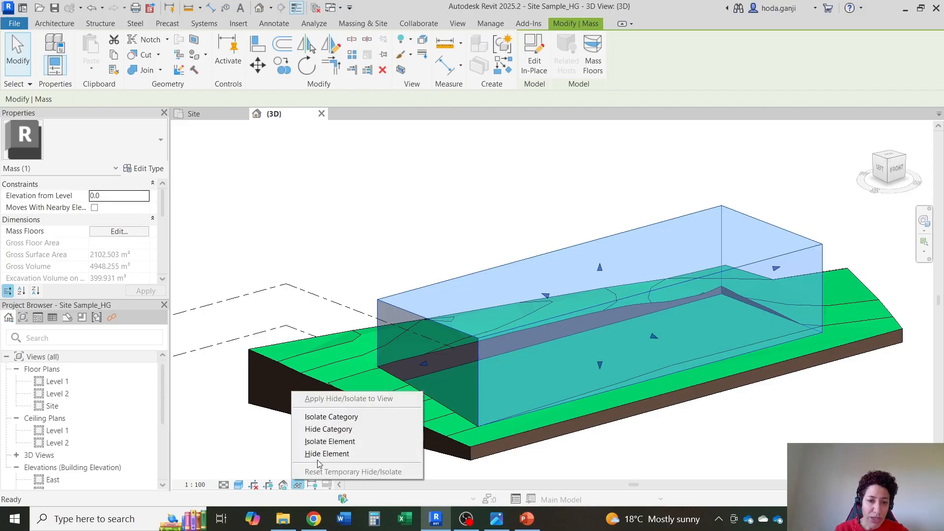
pyautogui.click(327, 453)
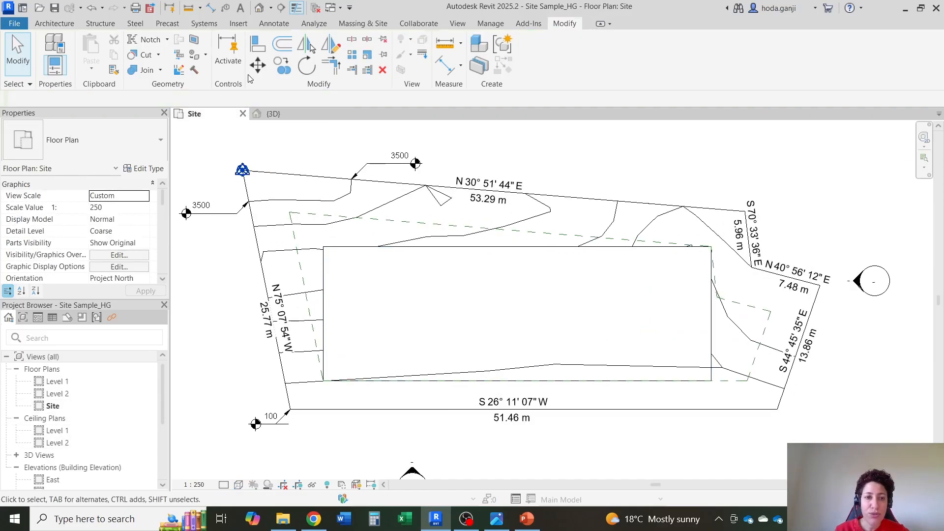
# Draw Section 1 through the site and raise Level 1's elevation to 500 in it.
pyautogui.click(457, 23)
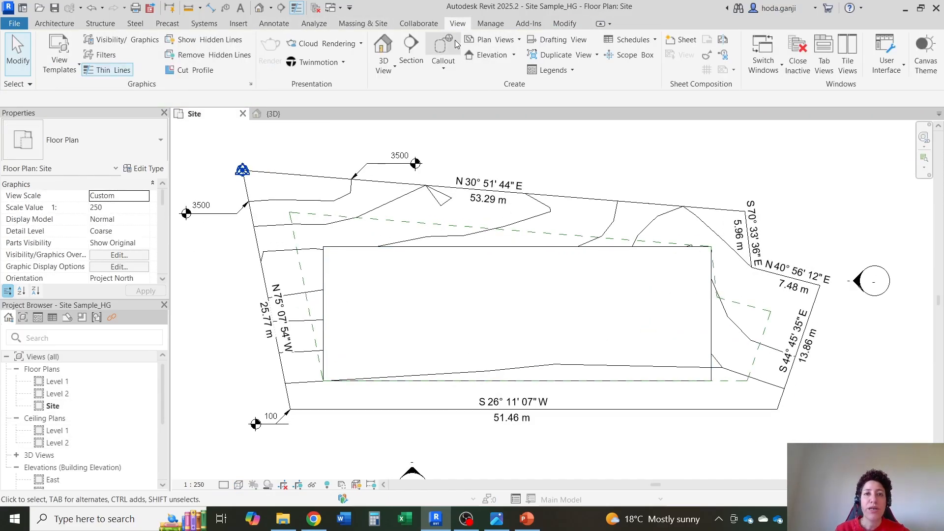
pyautogui.click(411, 51)
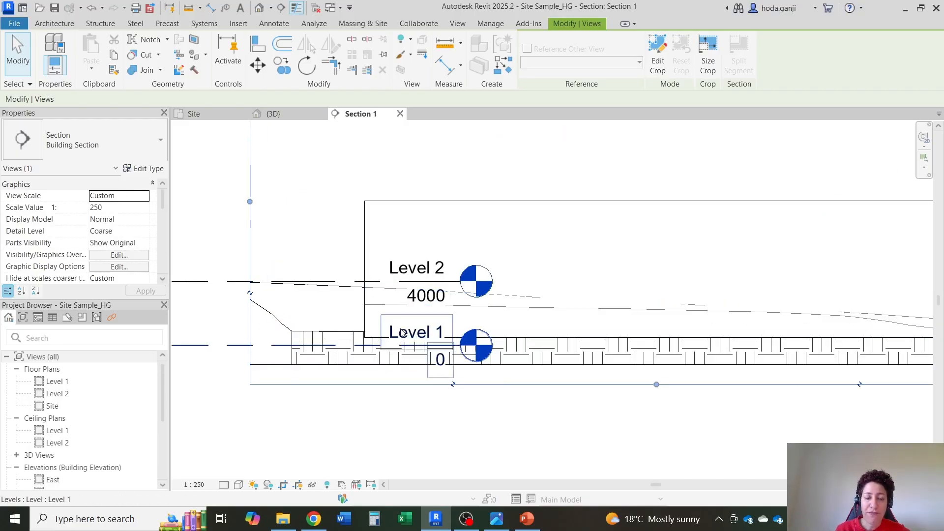
pyautogui.click(457, 23)
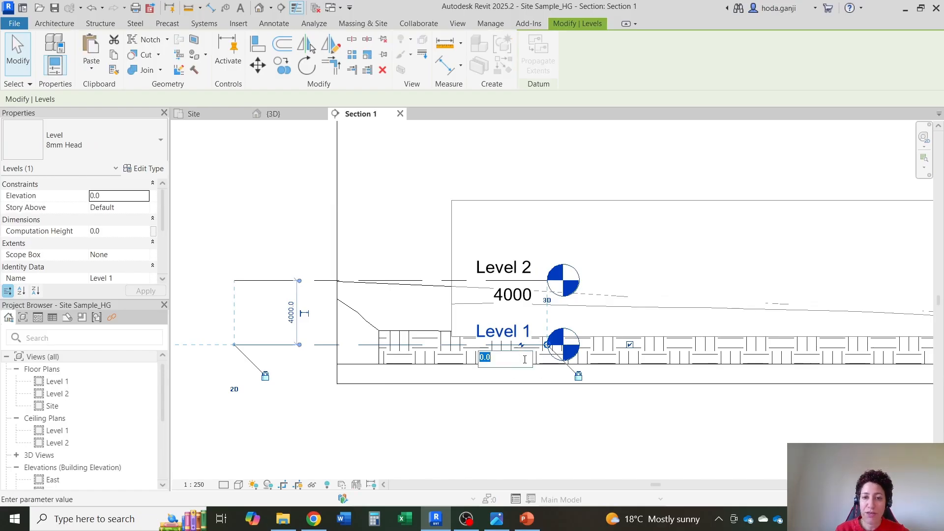
pyautogui.write('500')
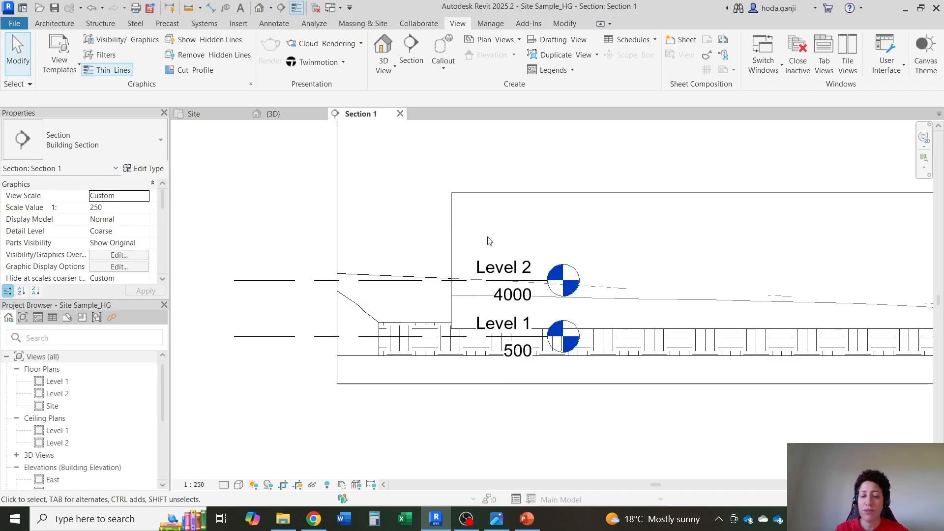
pyautogui.click(54, 24)
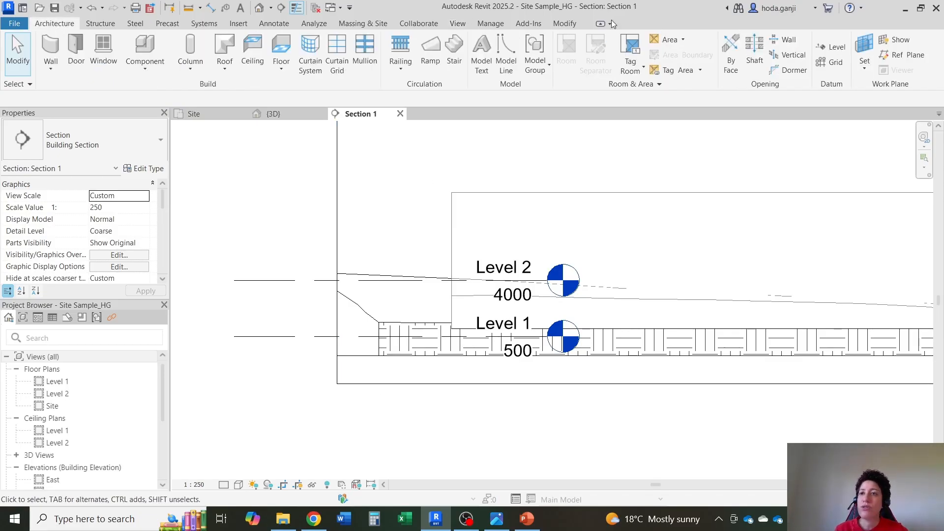
# Add Level 3 at 7000, assign mass floors at Levels 1-3 and review in section and 3D.
pyautogui.click(836, 48)
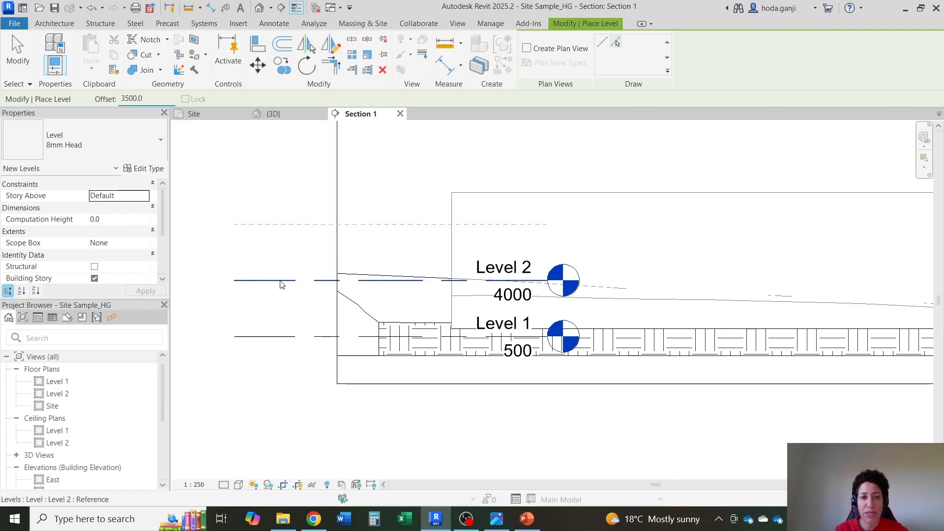
pyautogui.moveTo(281, 283)
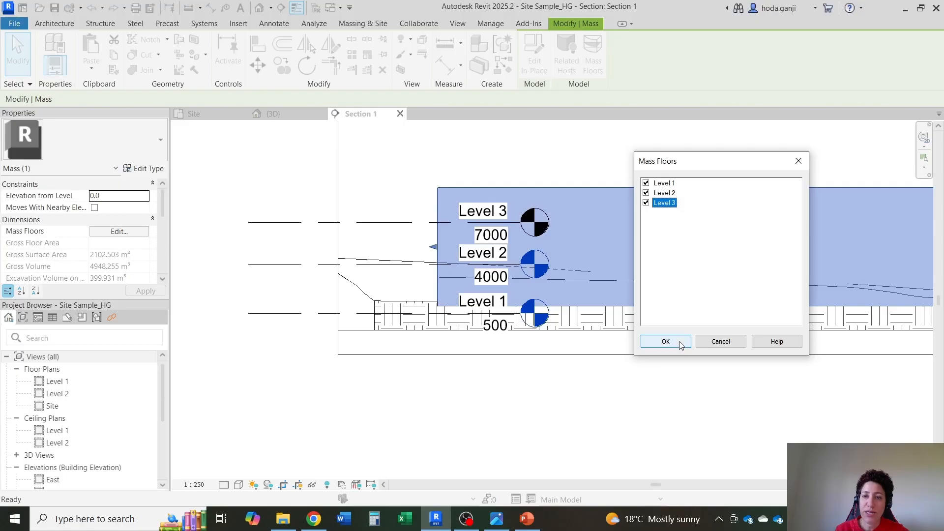
pyautogui.click(665, 342)
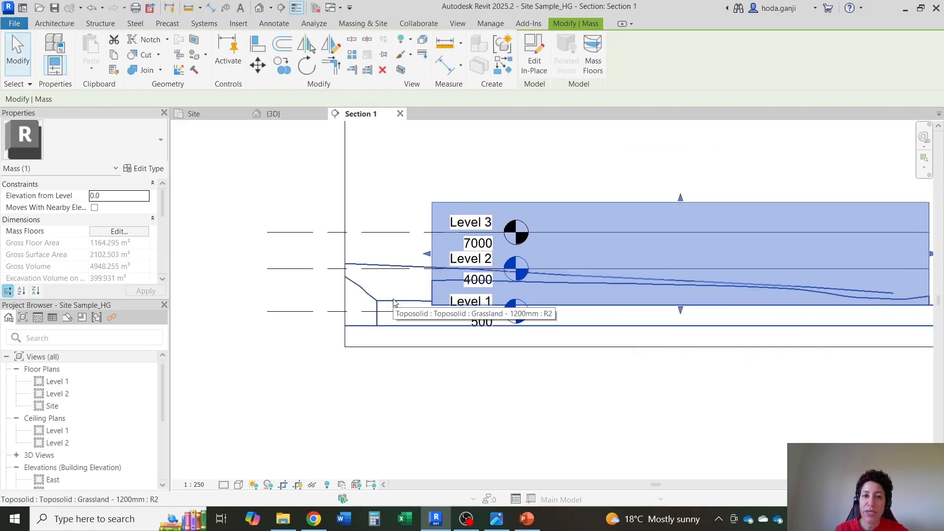
pyautogui.click(273, 114)
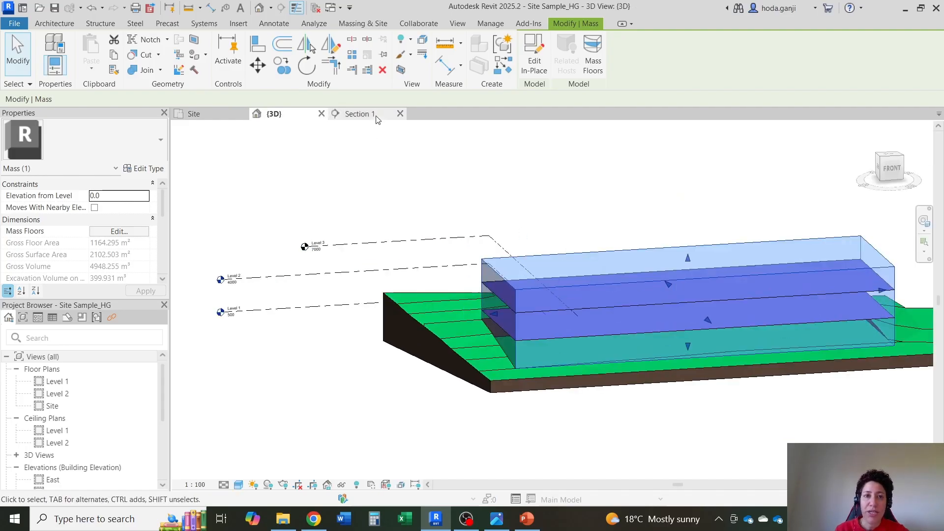
pyautogui.click(358, 114)
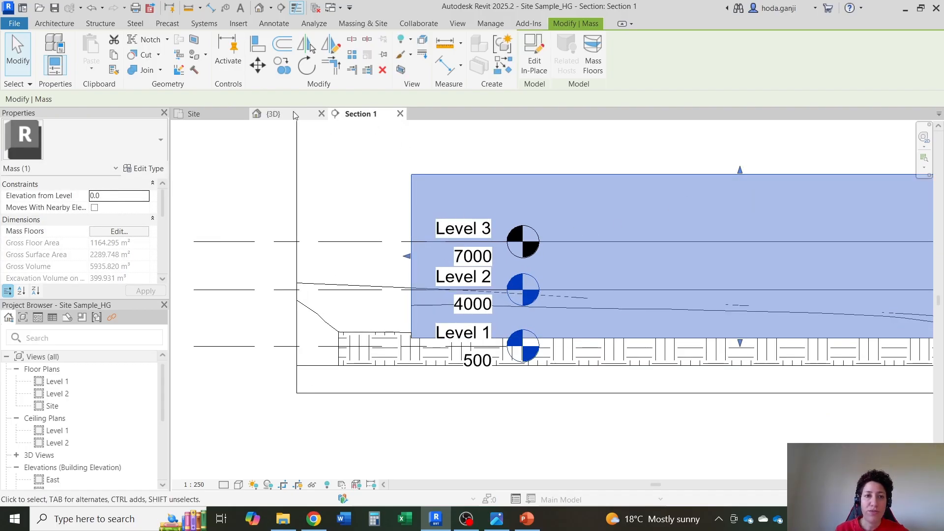
pyautogui.click(273, 114)
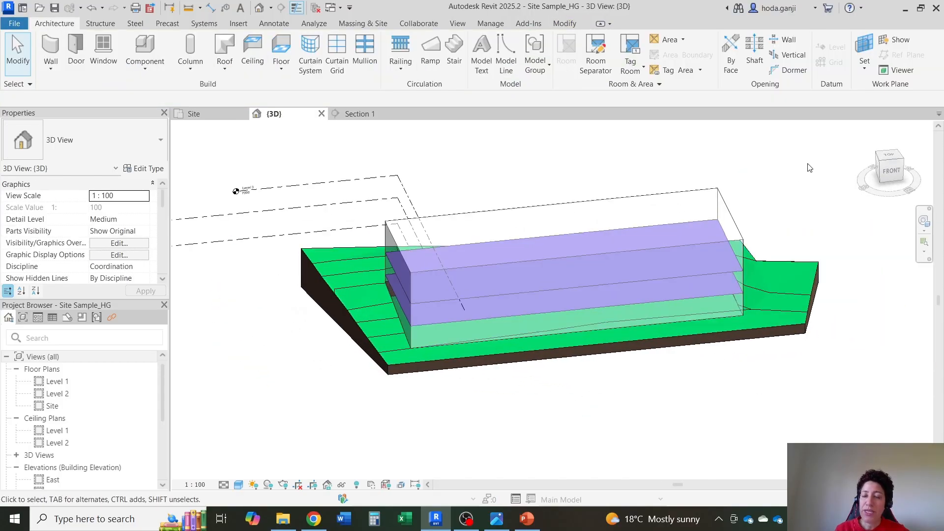
# Sketch a circle on the site plan and extrude it as a cylindrical void raised above the mass.
pyautogui.click(559, 272)
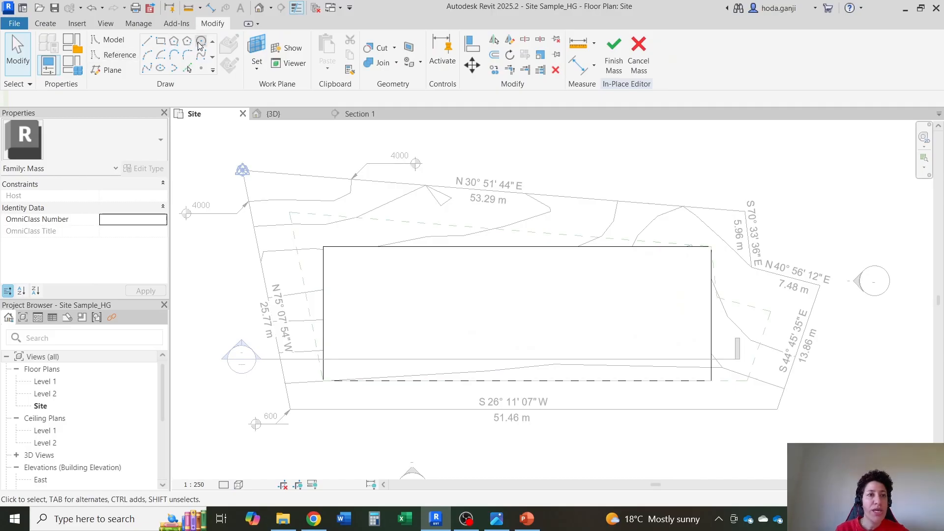
pyautogui.moveTo(175, 40)
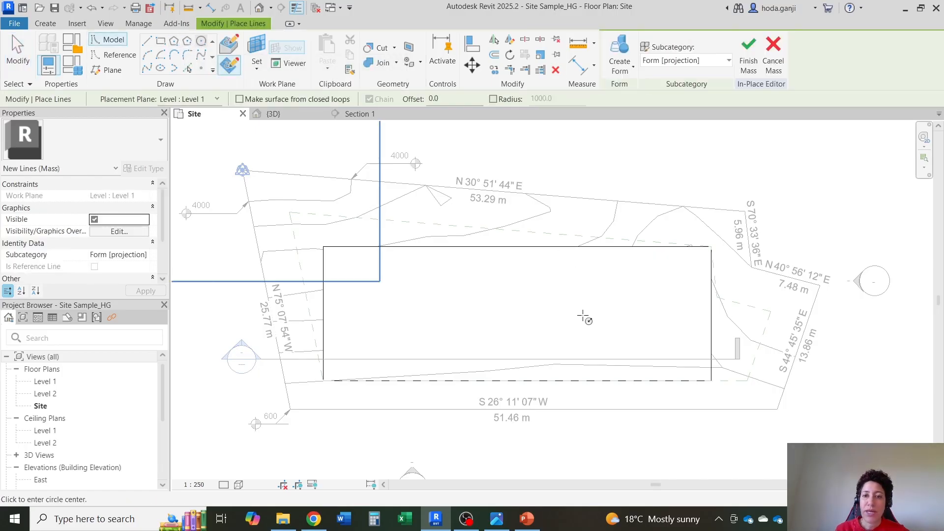
pyautogui.click(584, 316)
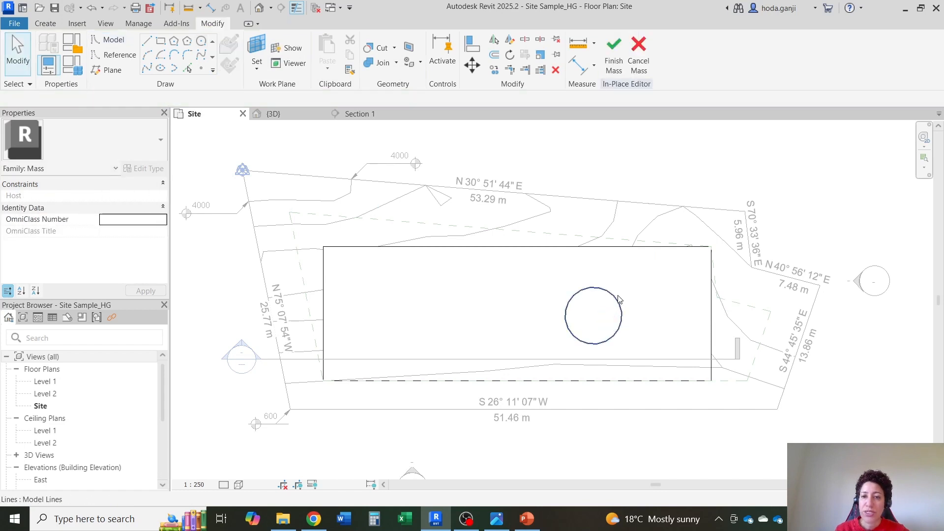
pyautogui.click(593, 315)
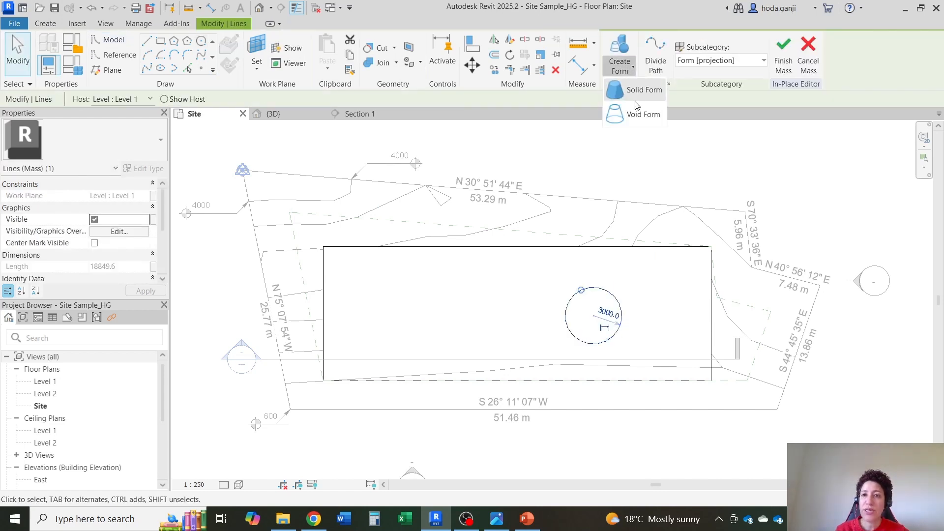
pyautogui.click(643, 90)
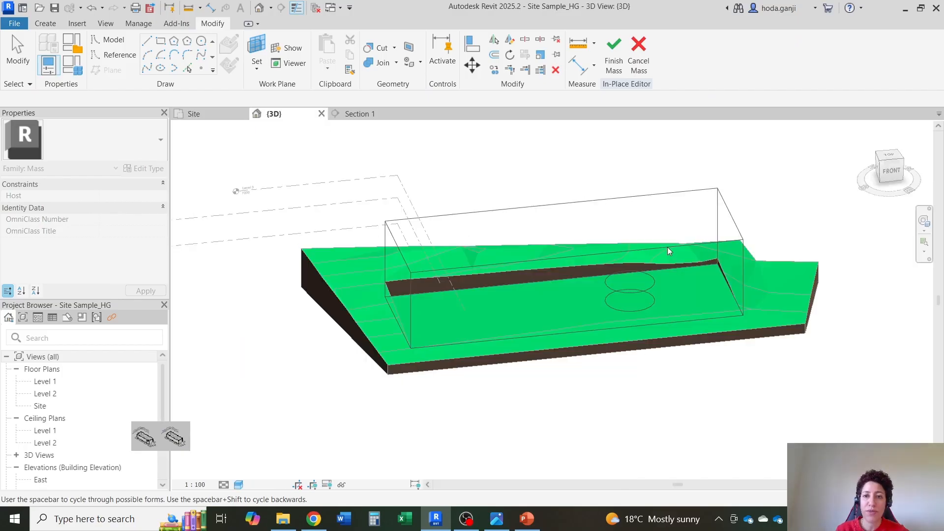
pyautogui.click(629, 289)
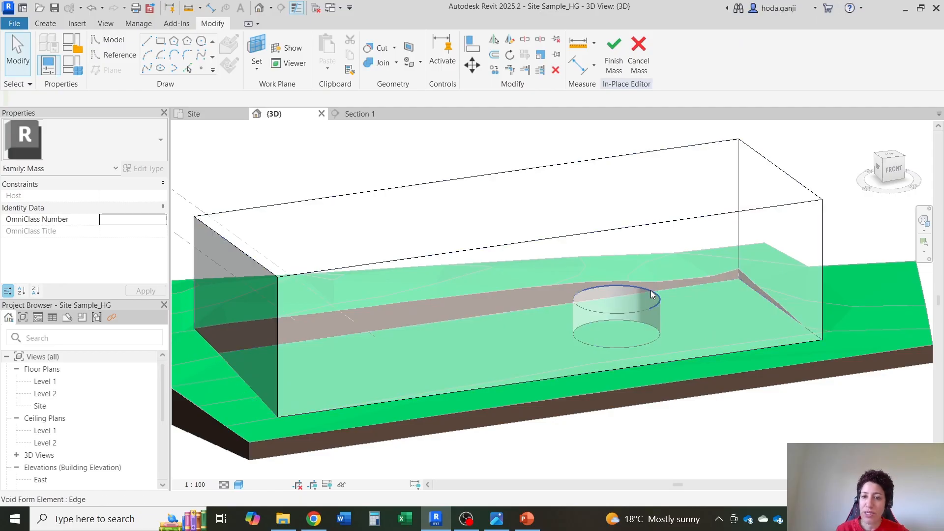
pyautogui.click(613, 294)
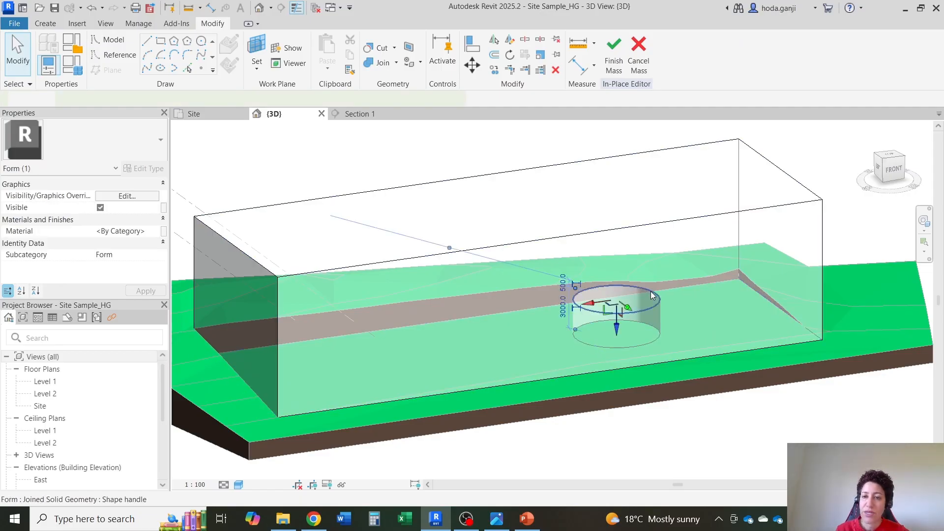
pyautogui.click(613, 310)
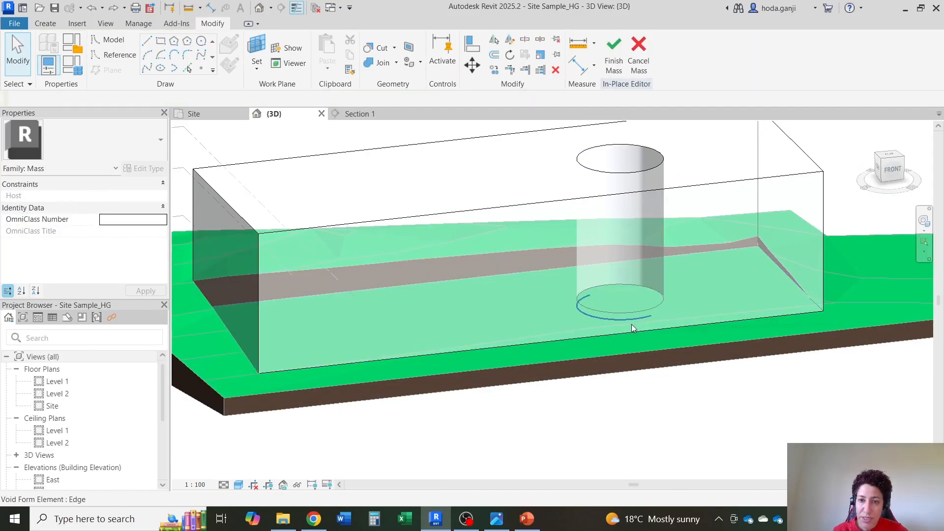
# Inspect the void against the toposolid in wireframe and return to shaded display.
pyautogui.click(618, 301)
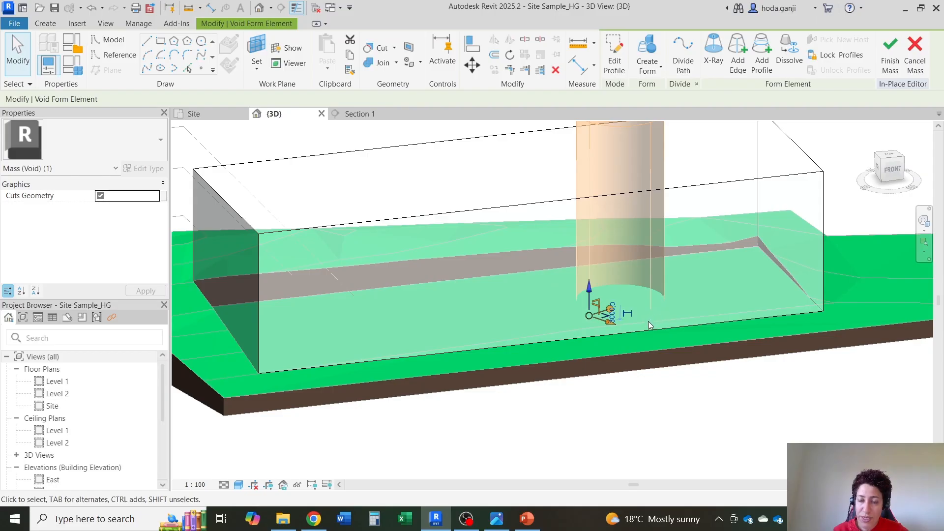
pyautogui.click(238, 485)
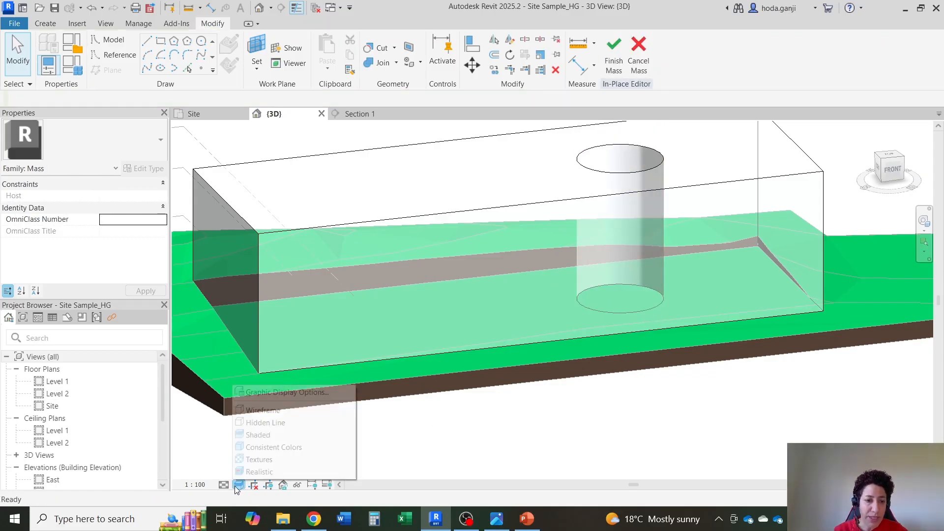
pyautogui.click(263, 409)
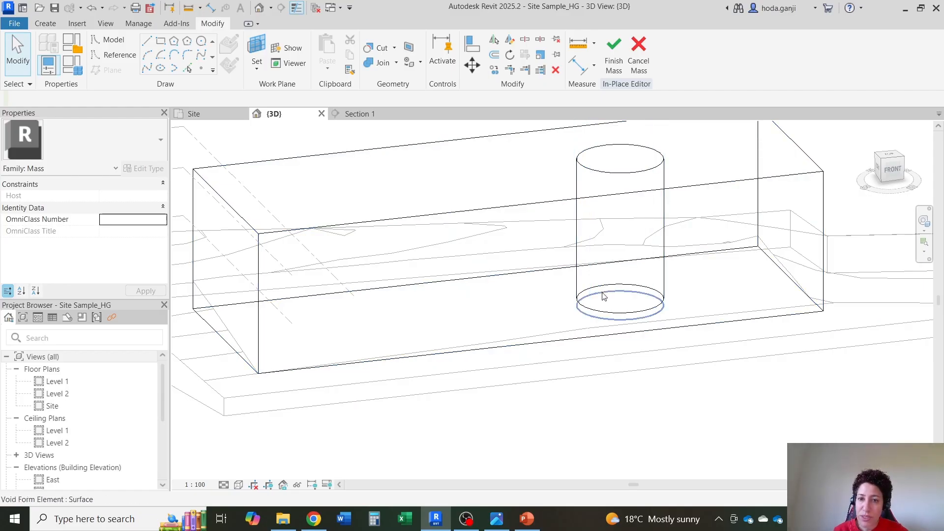
pyautogui.click(618, 294)
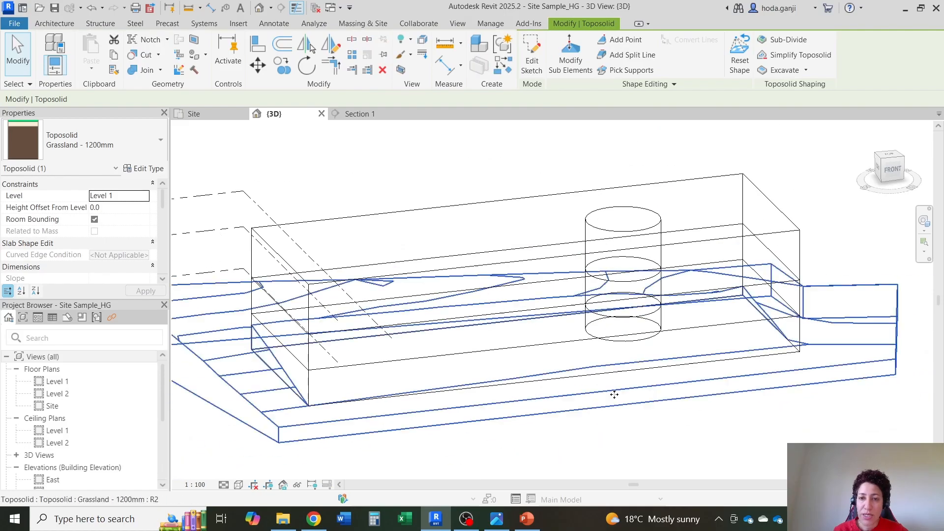
pyautogui.click(223, 485)
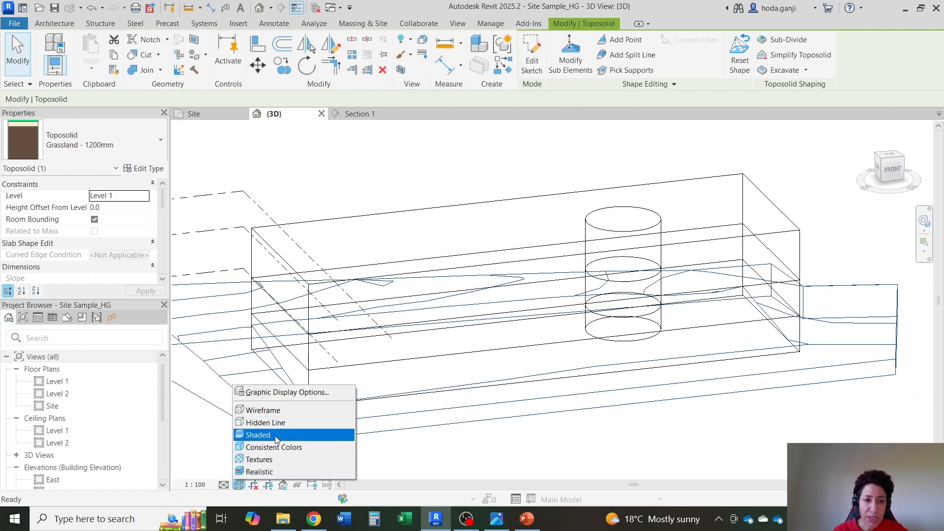
pyautogui.click(257, 435)
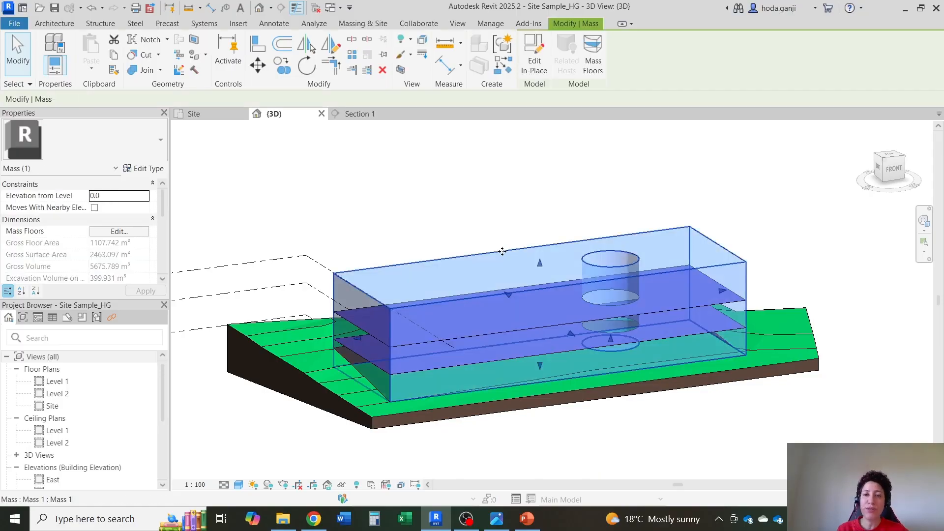
# Sketch a rectangle at the site's right edge, extrude it as a solid wing and finish the mass.
pyautogui.click(533, 54)
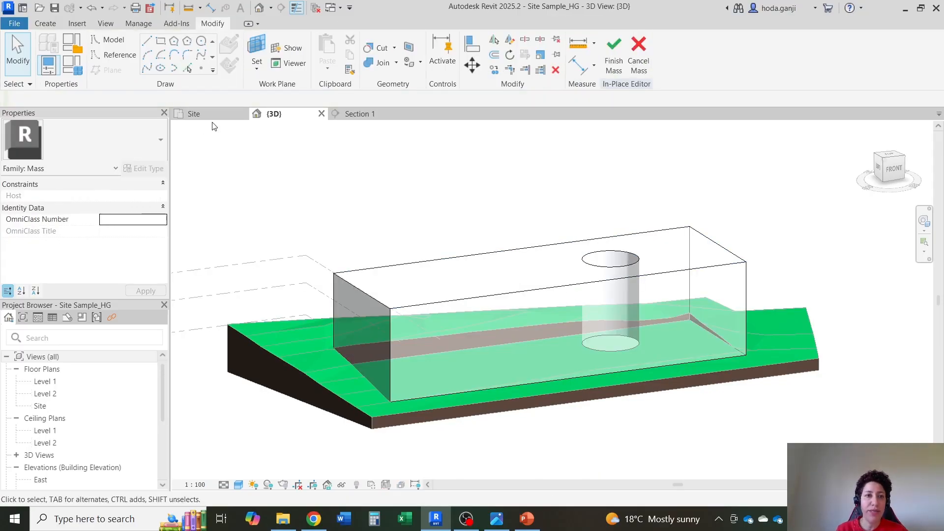
pyautogui.click(194, 114)
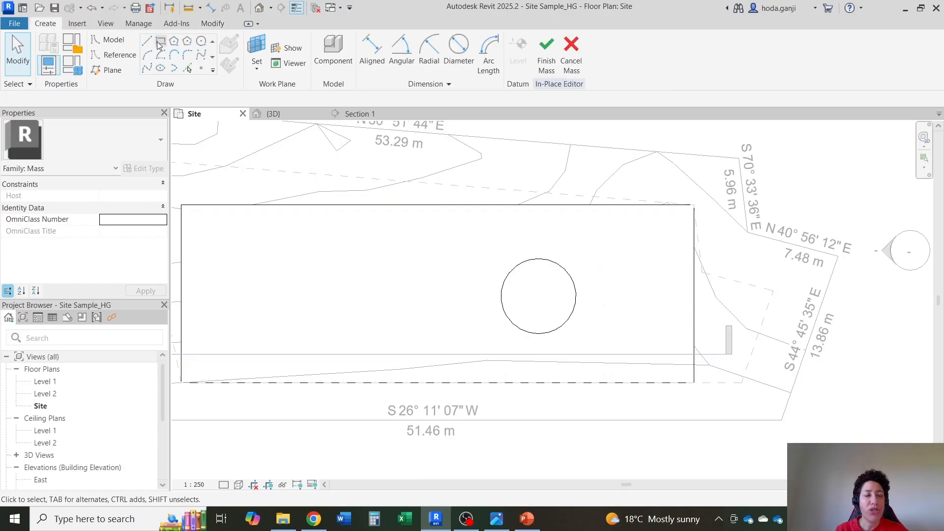
pyautogui.click(160, 40)
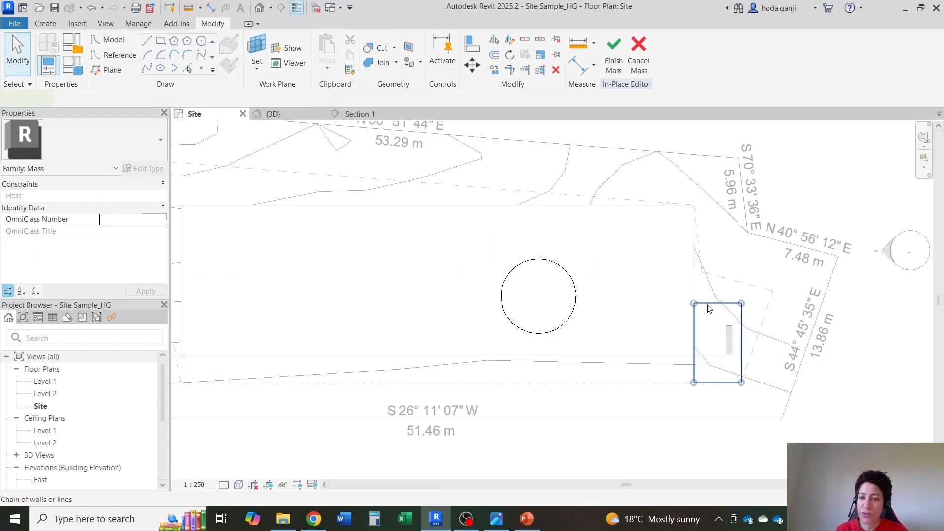
pyautogui.click(620, 53)
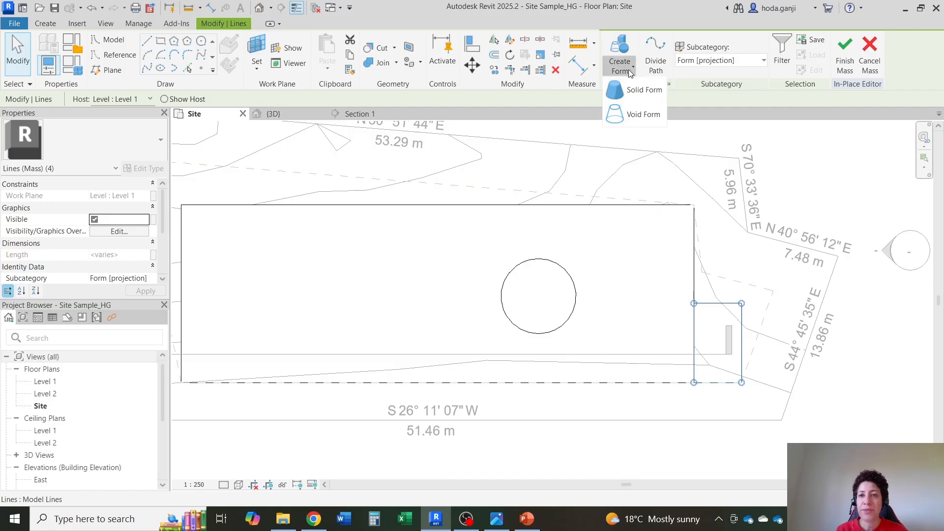
pyautogui.click(643, 89)
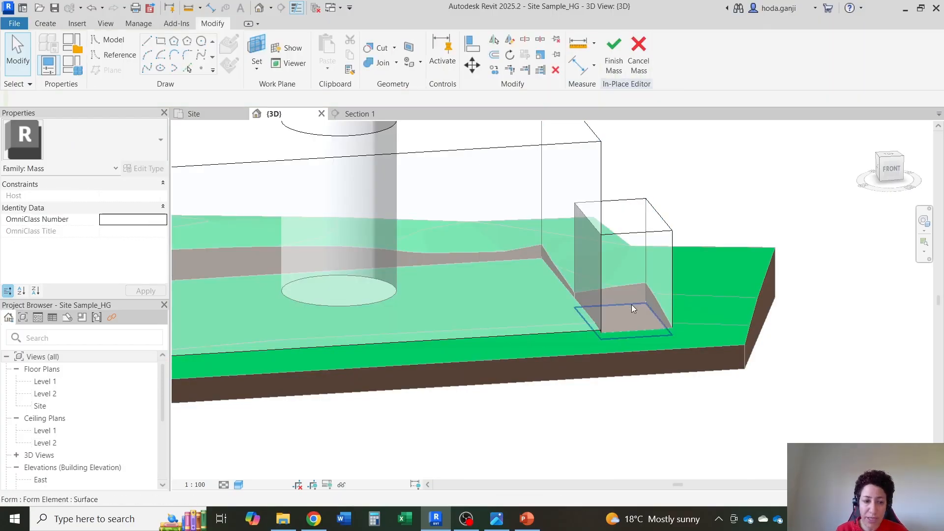
pyautogui.click(632, 307)
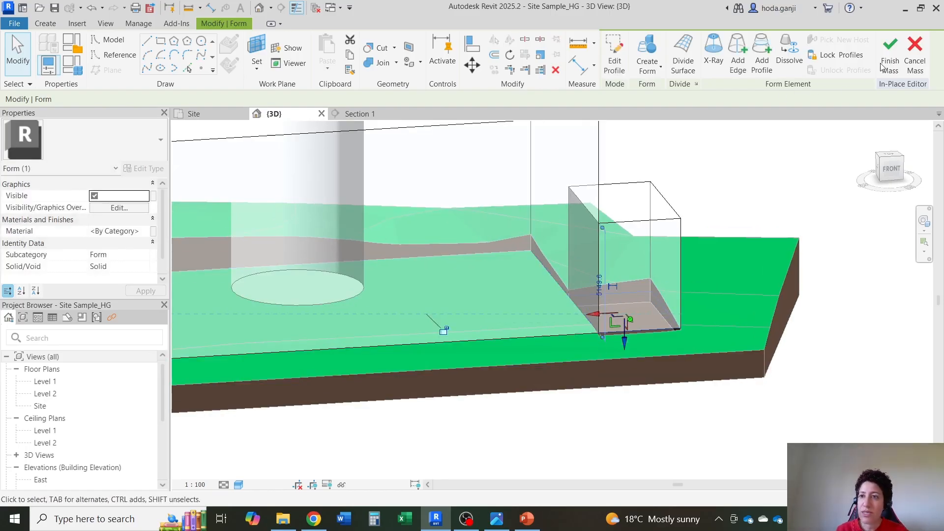
pyautogui.click(889, 48)
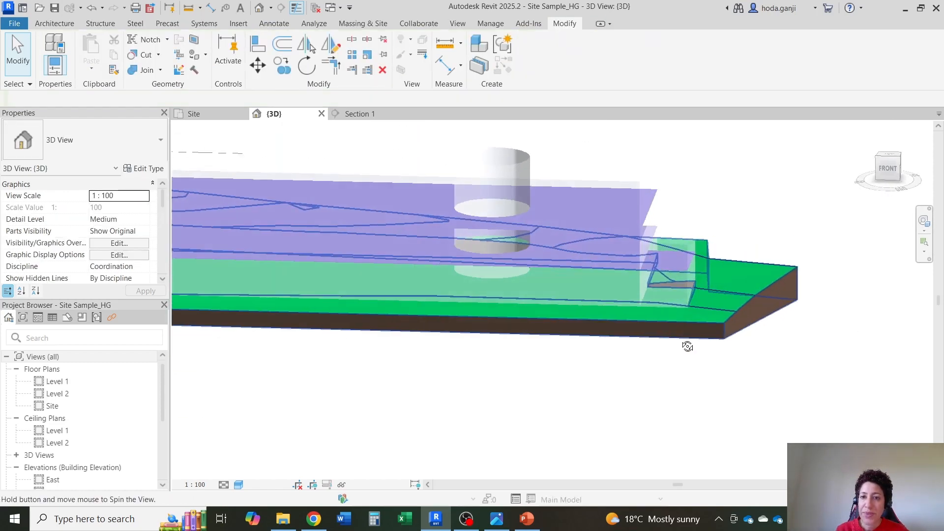